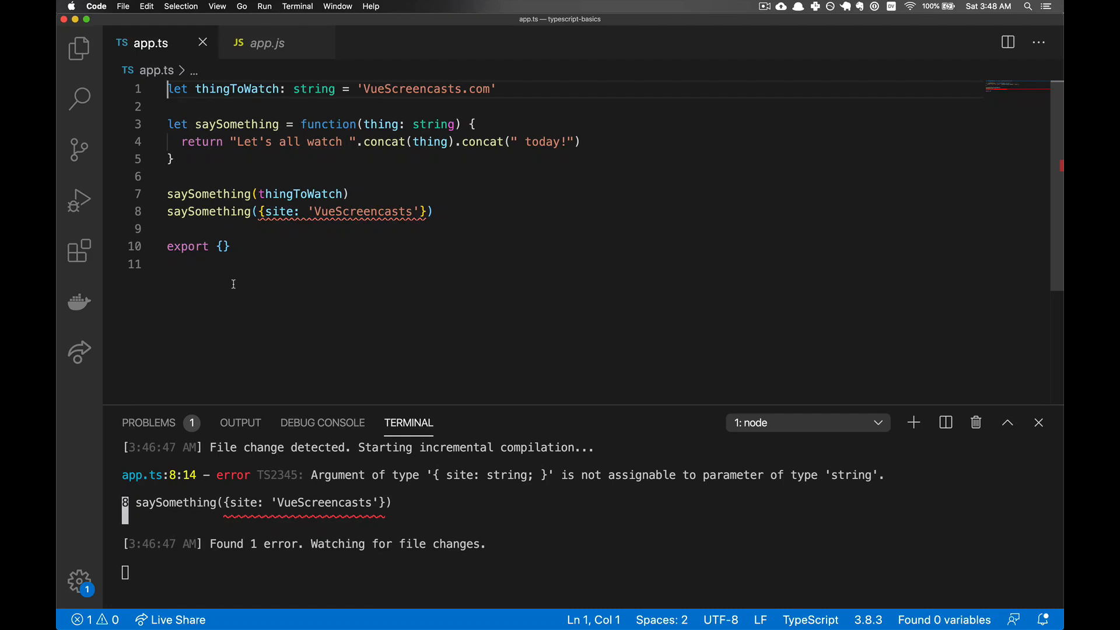
pyautogui.moveTo(300, 276)
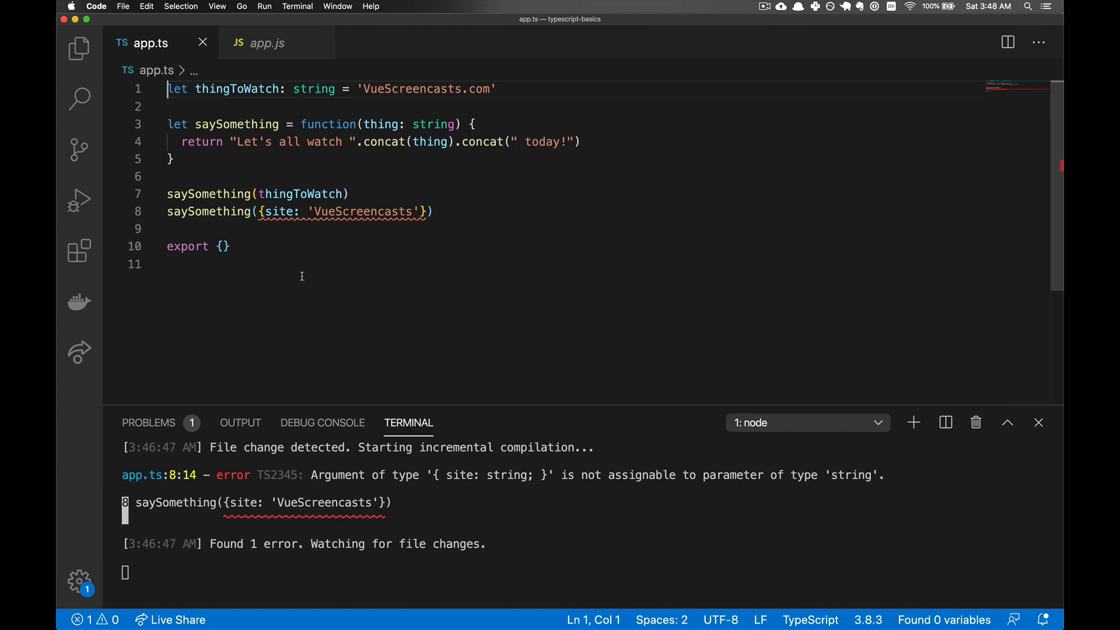
pyautogui.moveTo(311, 91)
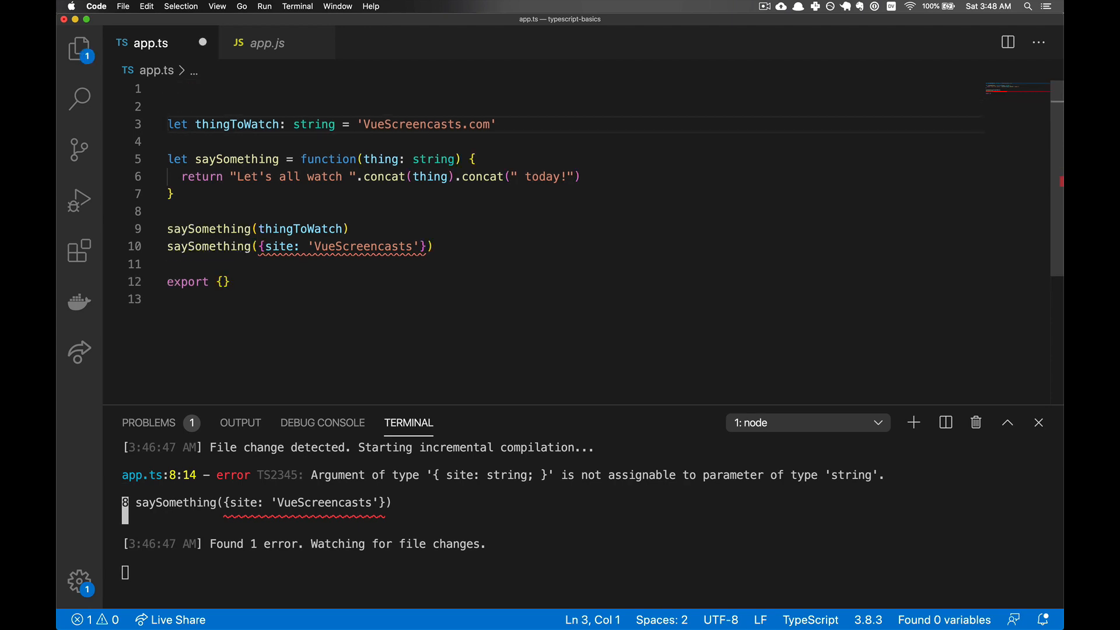
# - Declare `type Channel = string` at the top of app.ts
pyautogui.write('type')
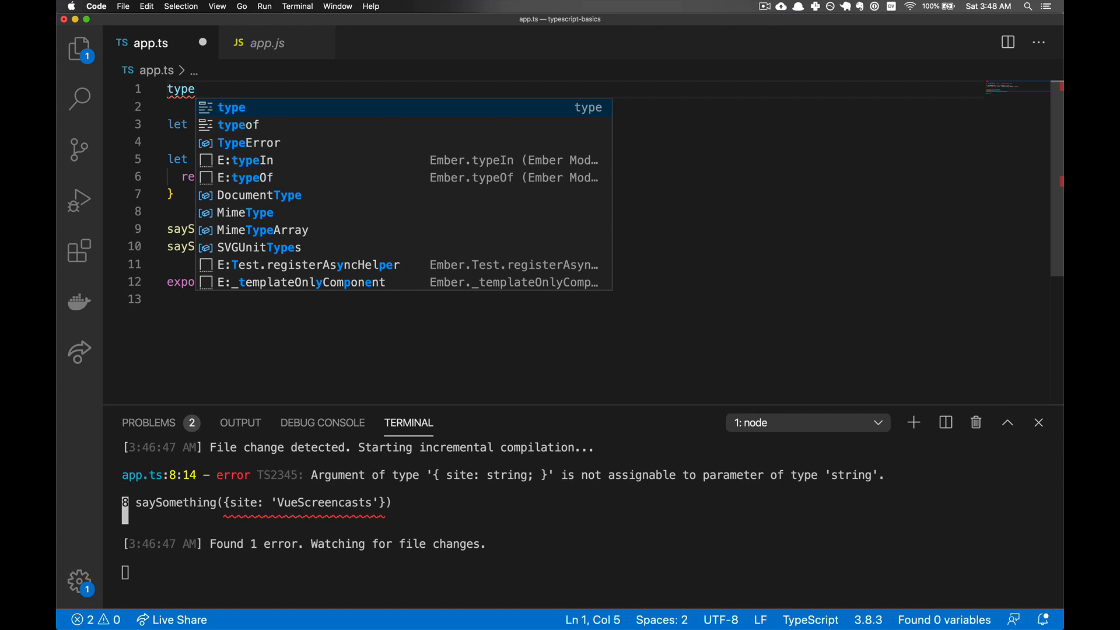
pyautogui.press('Escape')
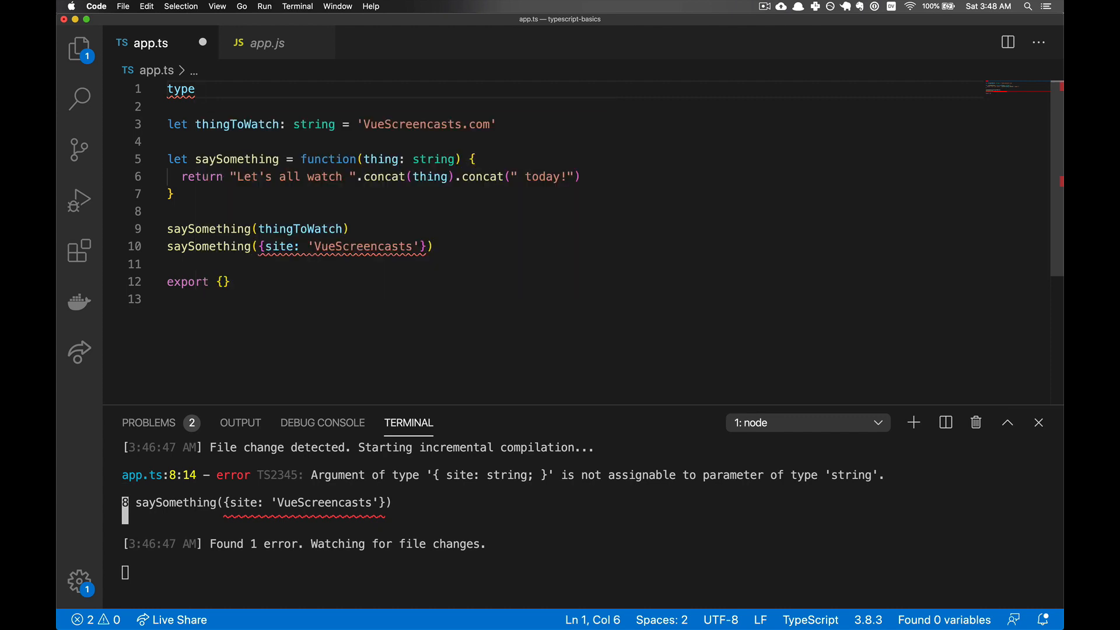
pyautogui.write('Channel')
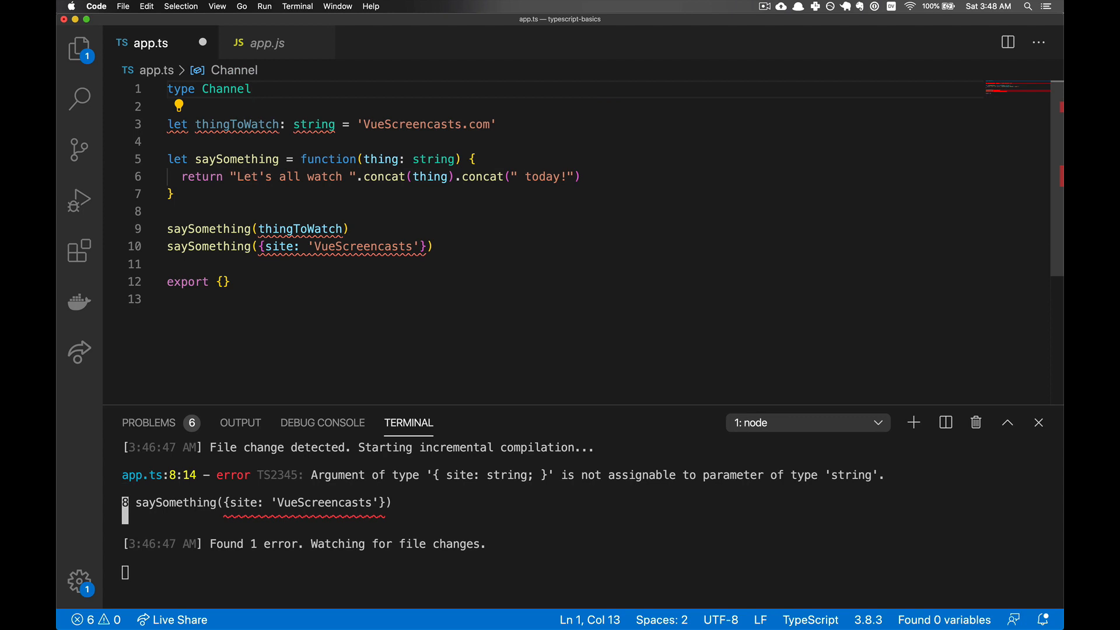
pyautogui.write('= string')
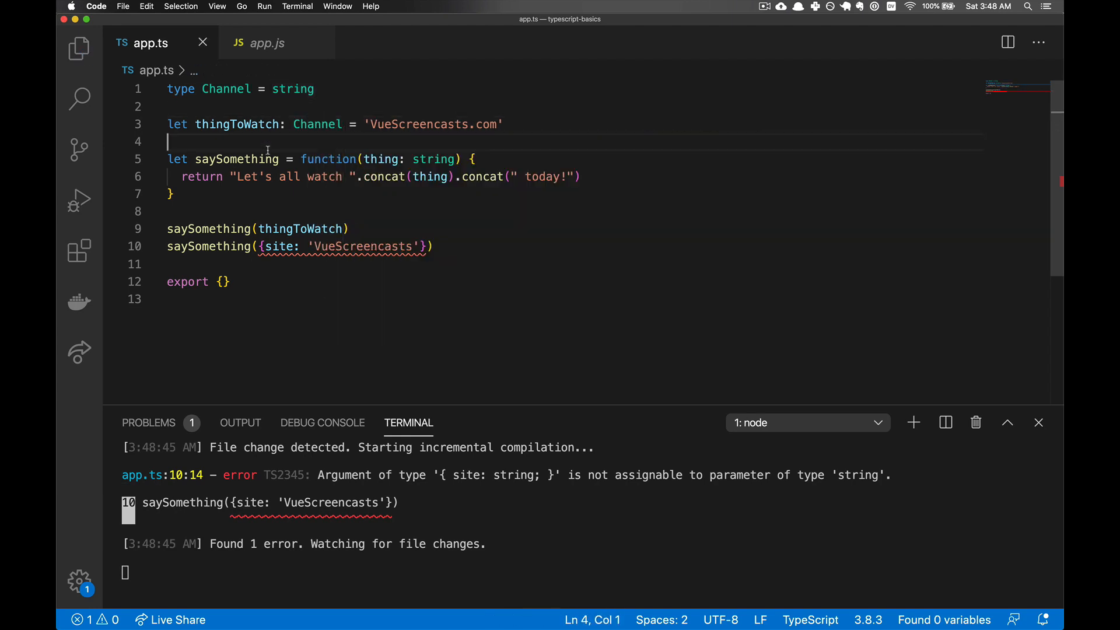
pyautogui.moveTo(453, 241)
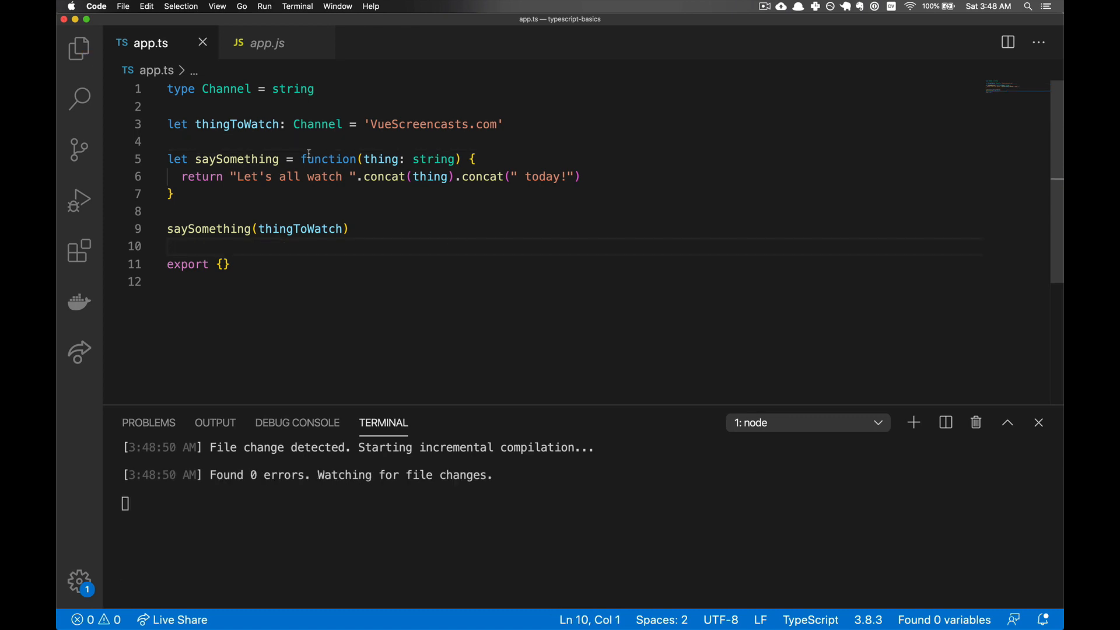
pyautogui.moveTo(327, 136)
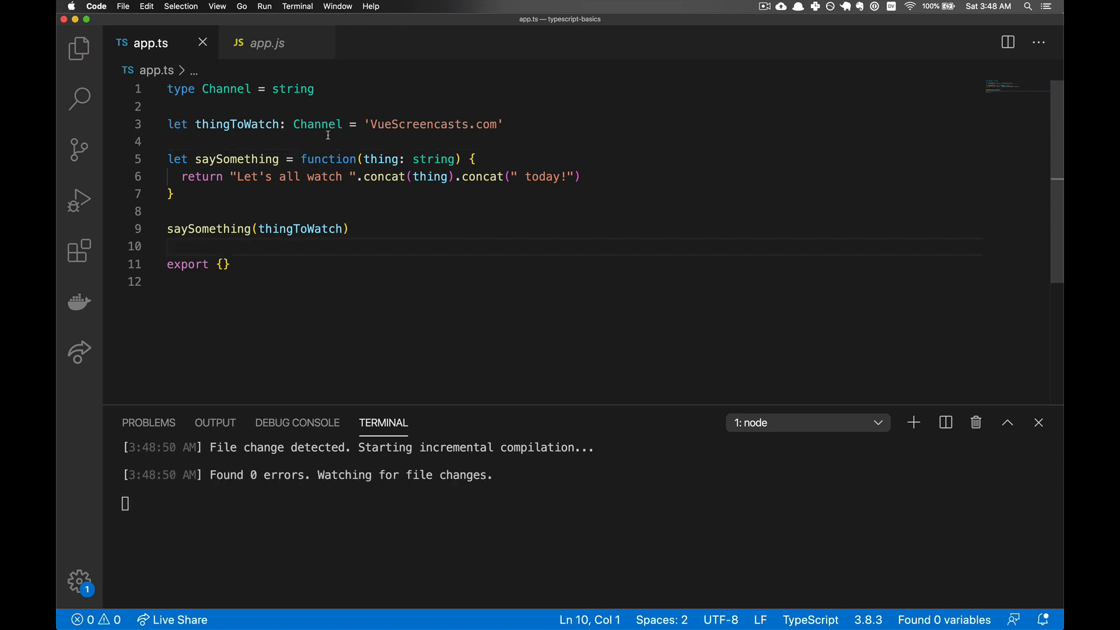
# - Assign true to thingToWatch to surface the type error, then restore 'VueScreencasts.com'
pyautogui.doubleClick(432, 123)
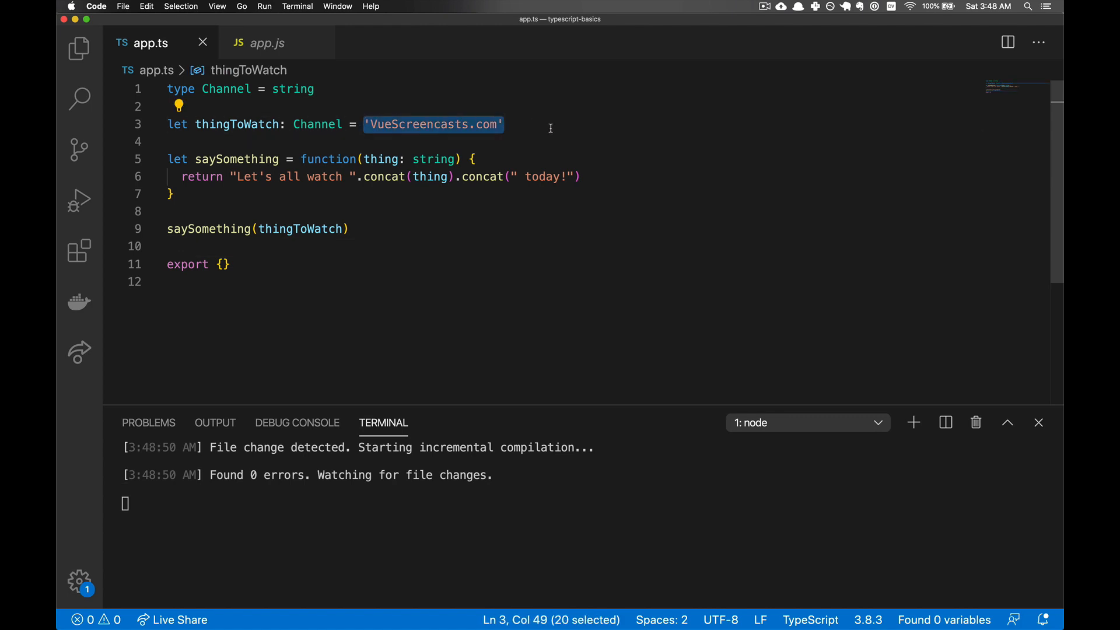
pyautogui.doubleClick(293, 88)
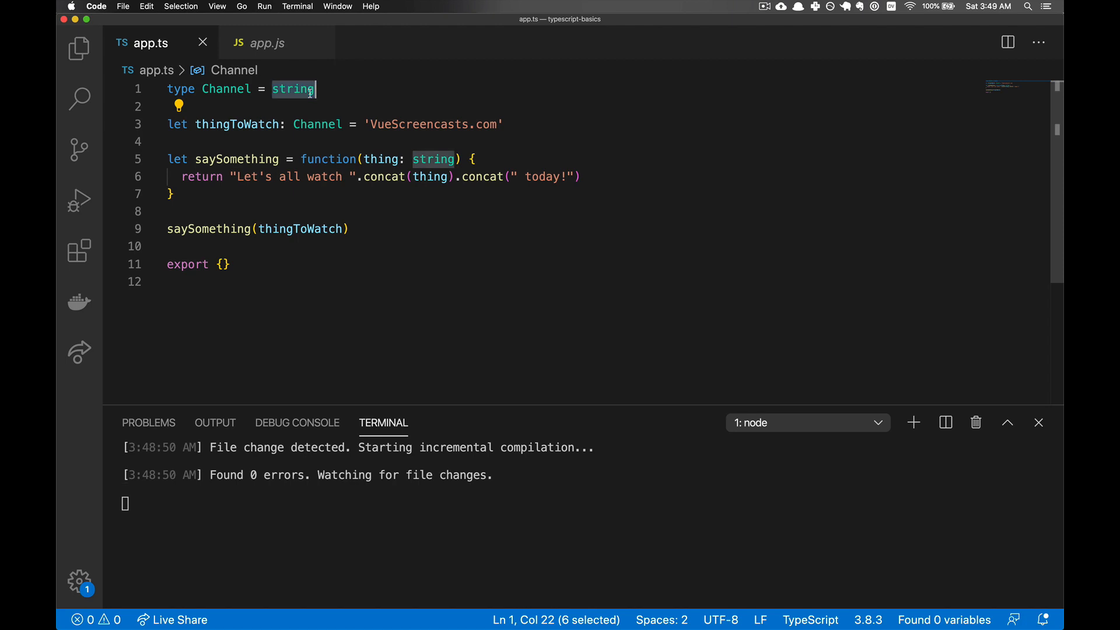
pyautogui.click(365, 125)
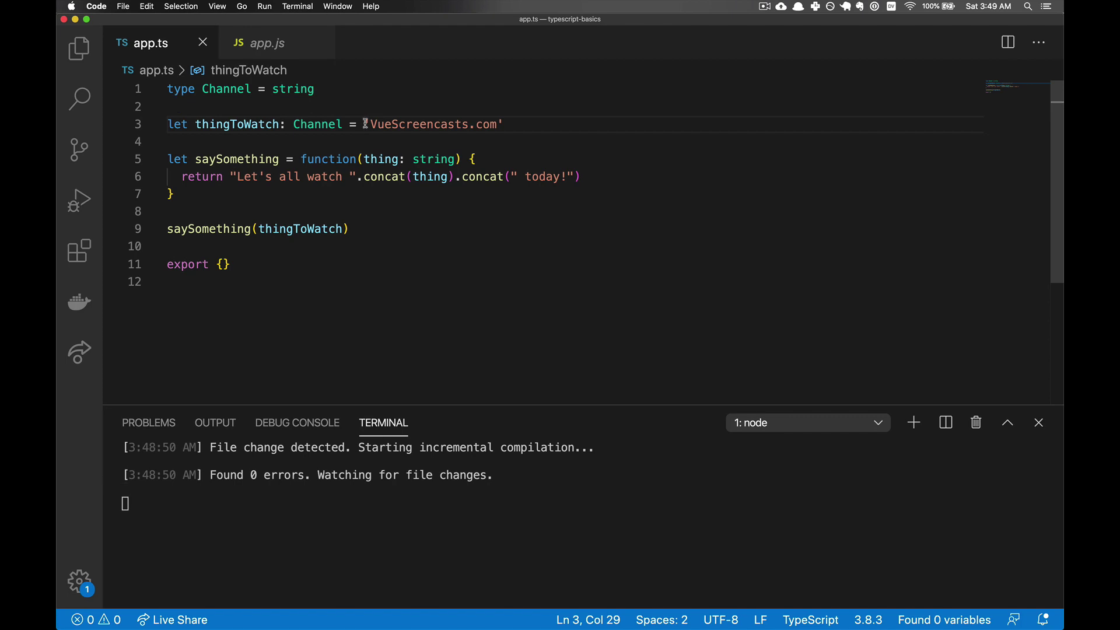
pyautogui.write('true')
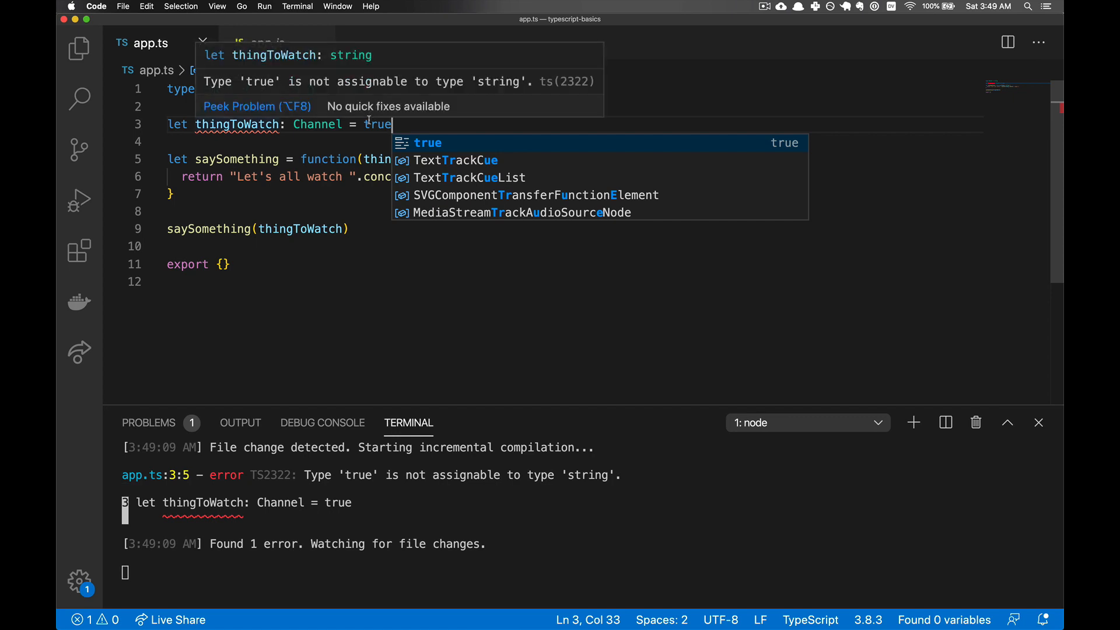
pyautogui.write("'VueScreencasts.com'")
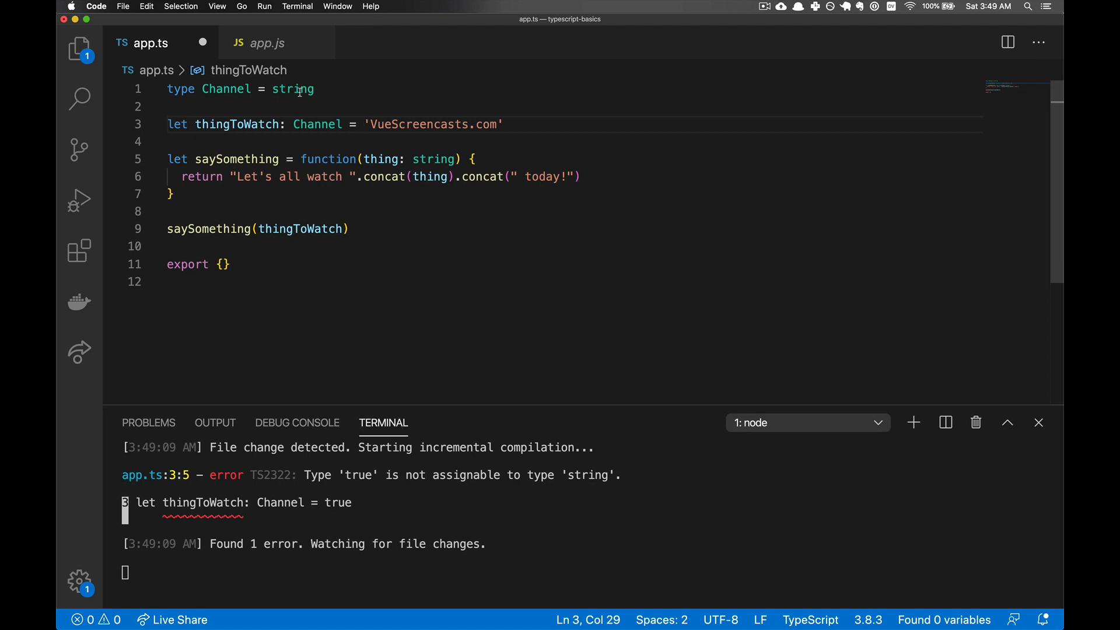
# - Widen Channel to string | number and set thingToWatch to 3, exposing the saySomething error
pyautogui.click(322, 89)
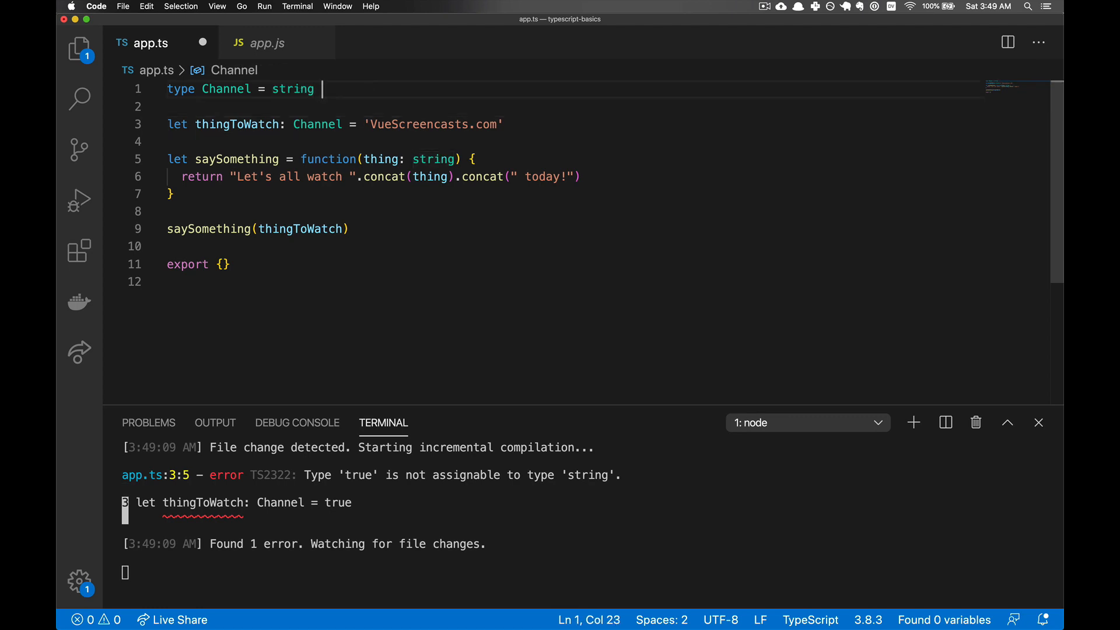
pyautogui.write('| number')
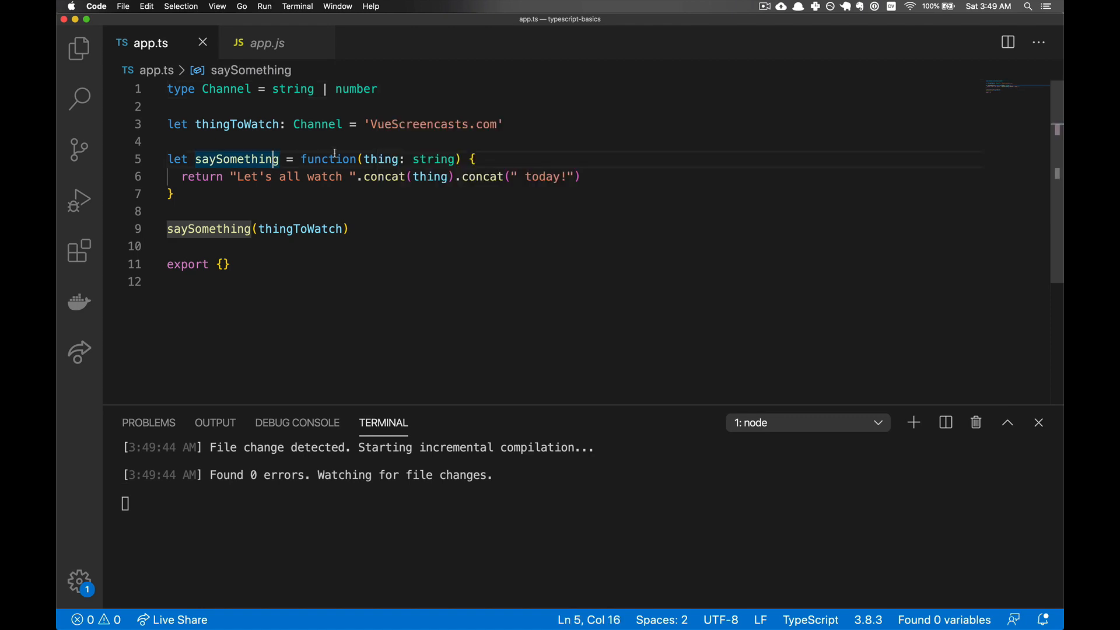
pyautogui.moveTo(299, 229)
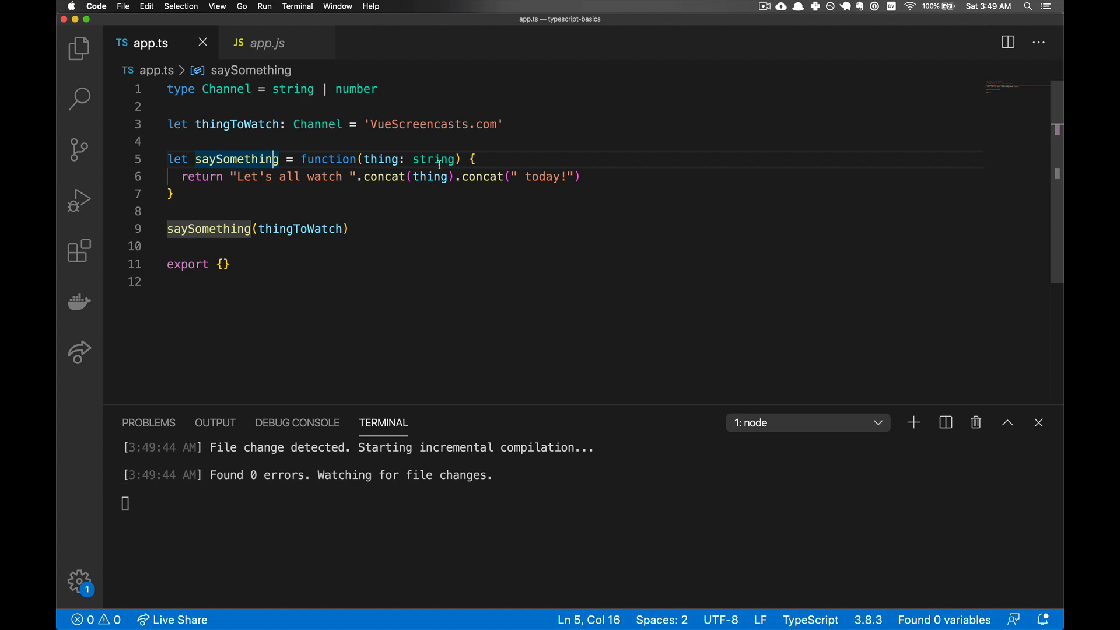
pyautogui.doubleClick(434, 124)
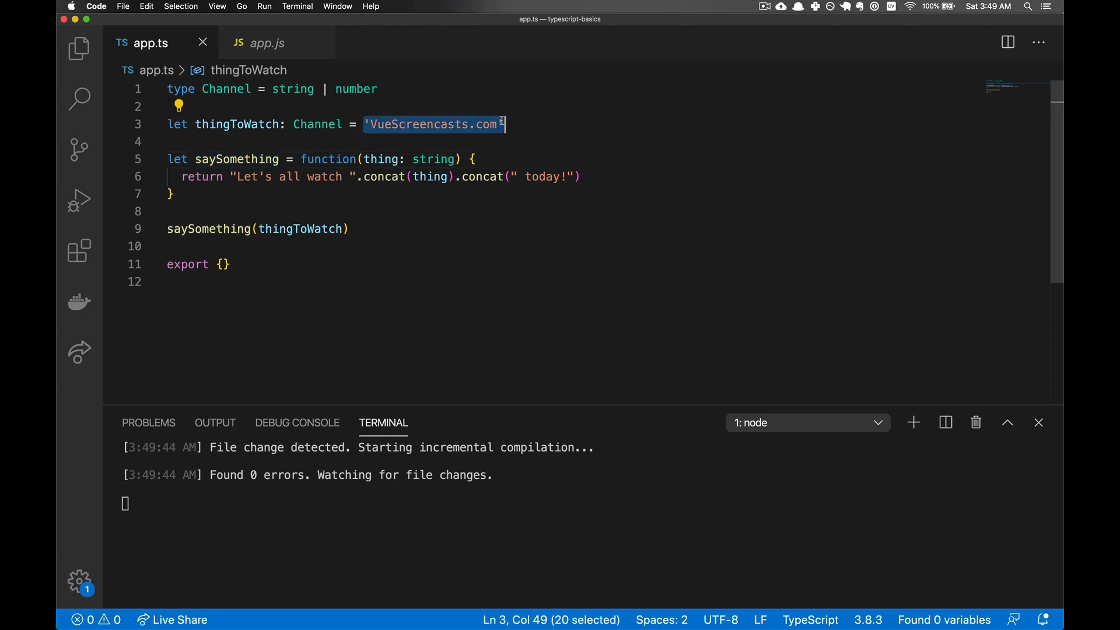
pyautogui.write('3')
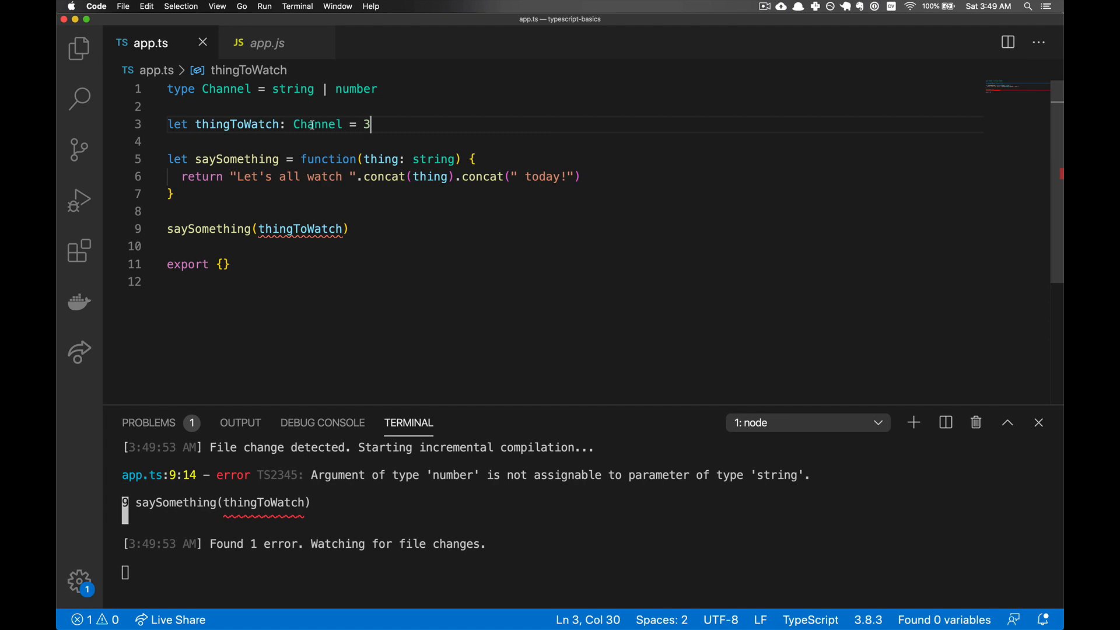
pyautogui.doubleClick(238, 124)
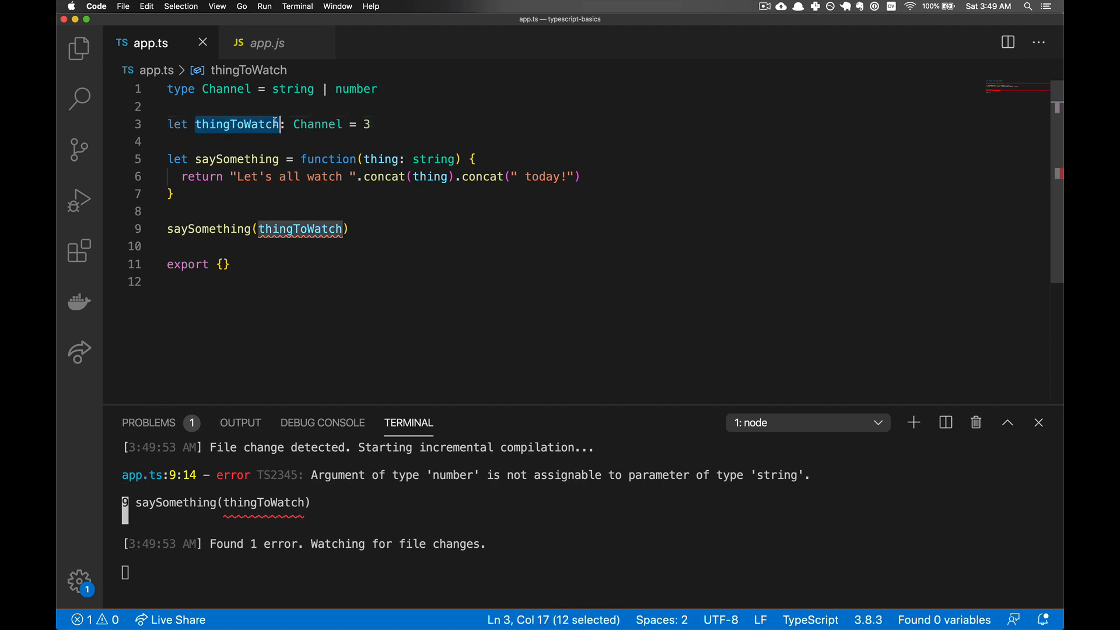
pyautogui.moveTo(299, 229)
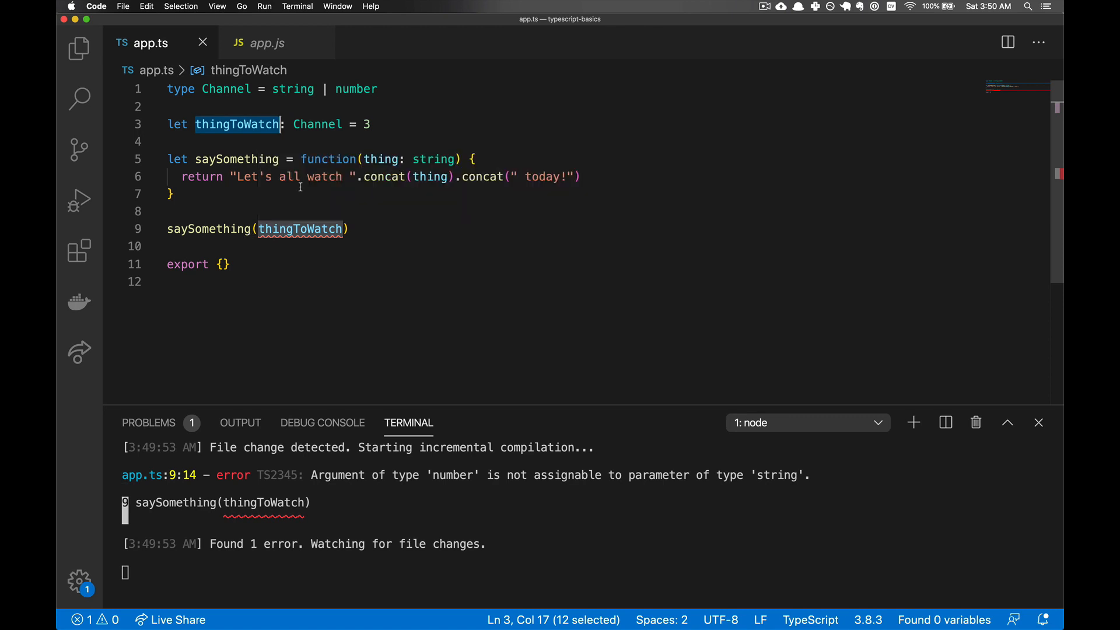
pyautogui.doubleClick(433, 158)
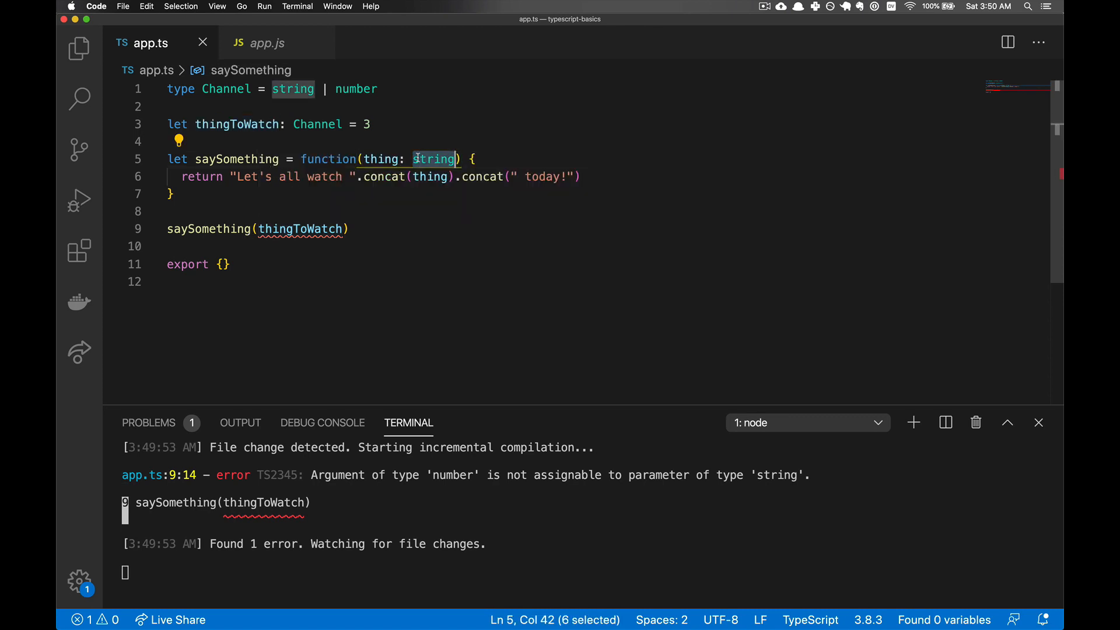
# - Retype saySomething's thing parameter as Channel instead of string
pyautogui.write('C')
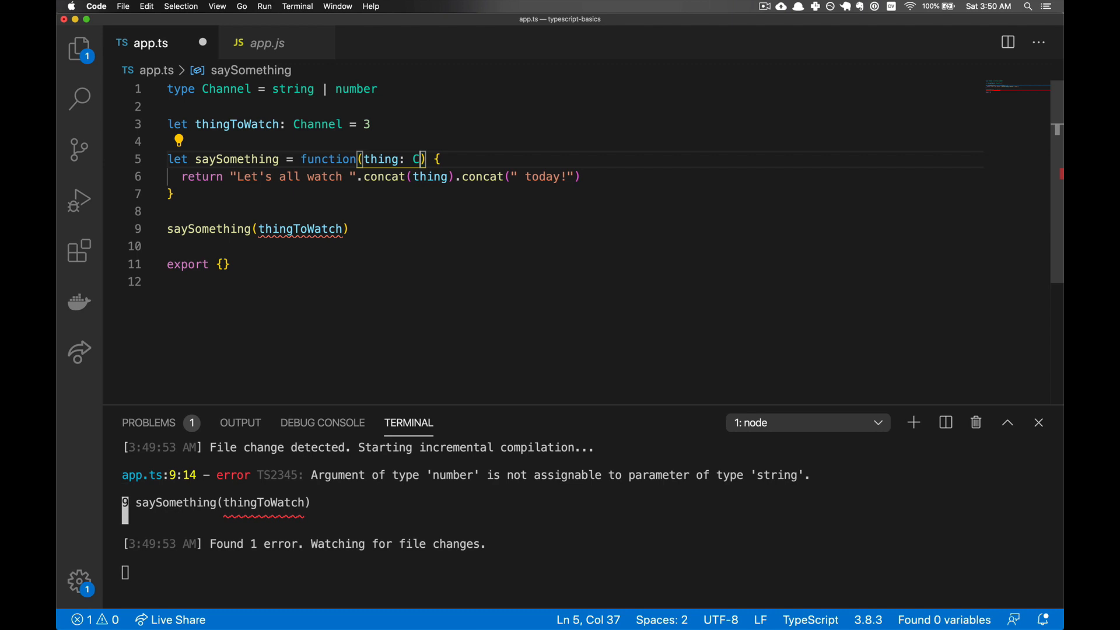
pyautogui.write('hannel')
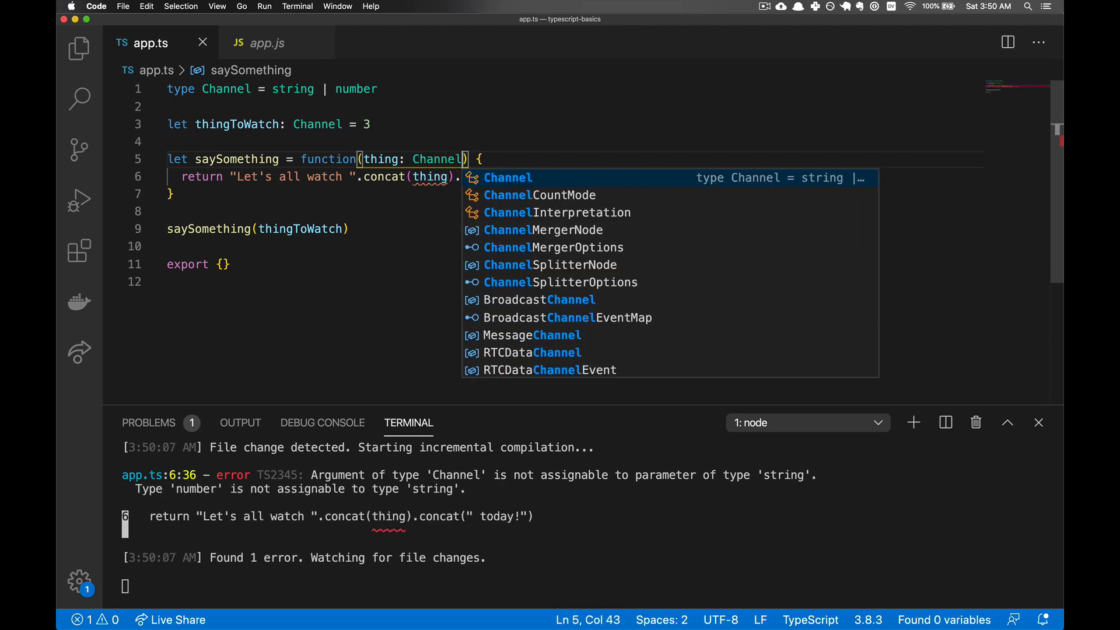
pyautogui.press('Escape')
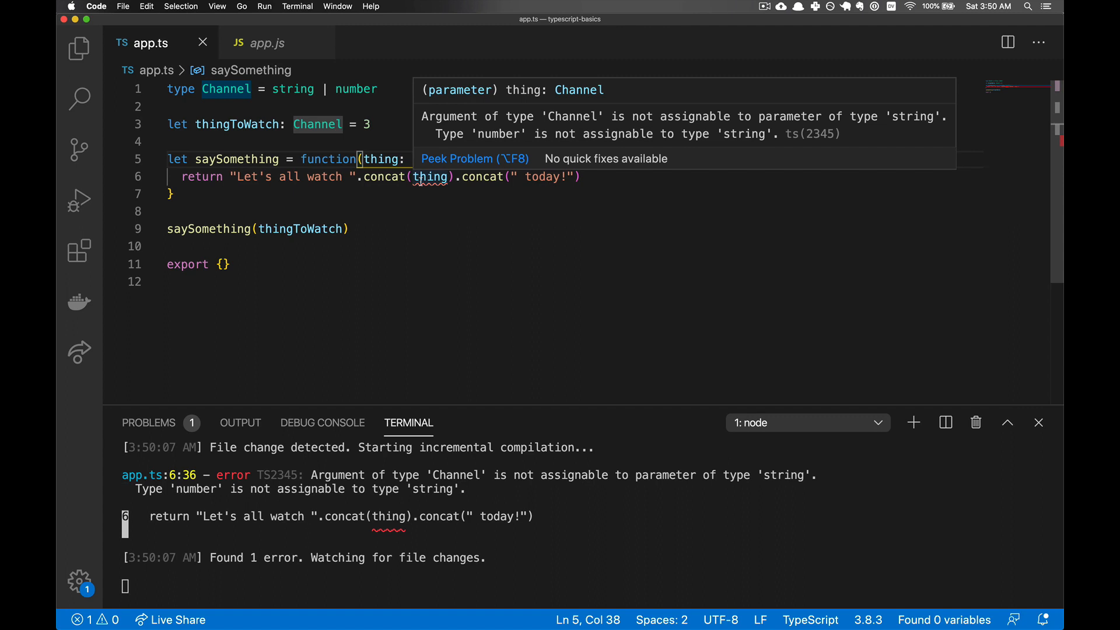
# - Set thingToWatch back to 'VueScreencasts.com'
pyautogui.doubleClick(293, 88)
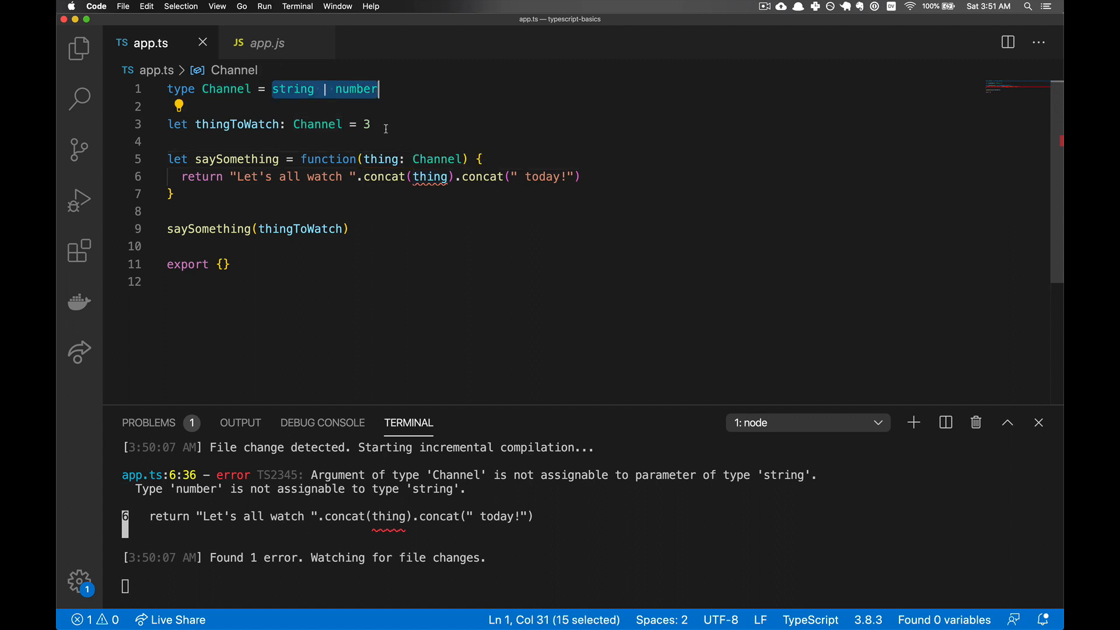
pyautogui.click(370, 124)
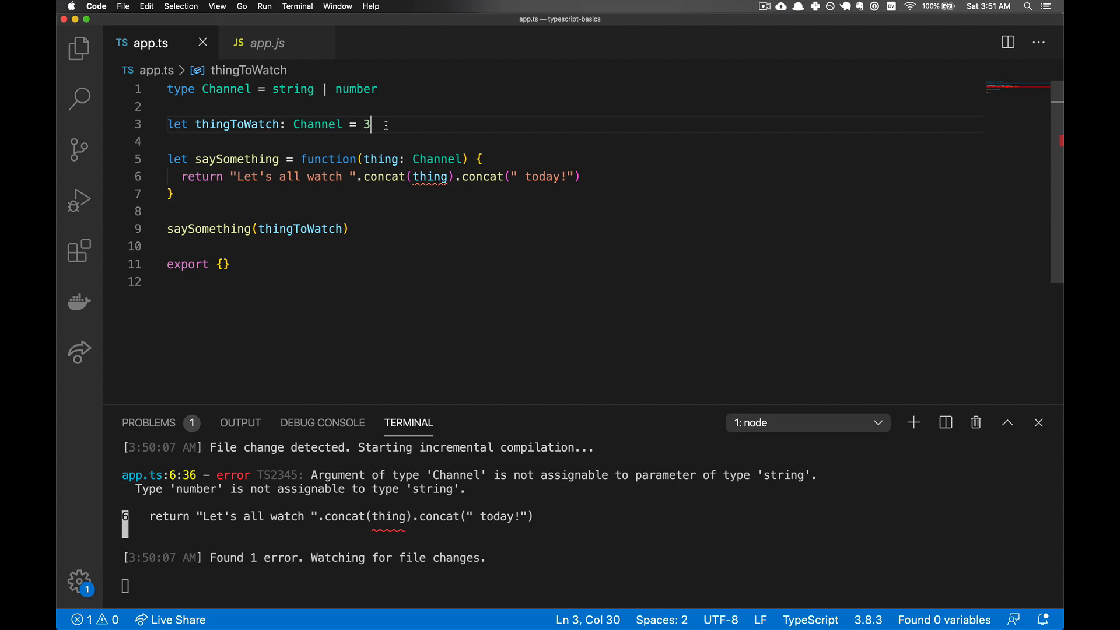
pyautogui.write("'VueScreencast'")
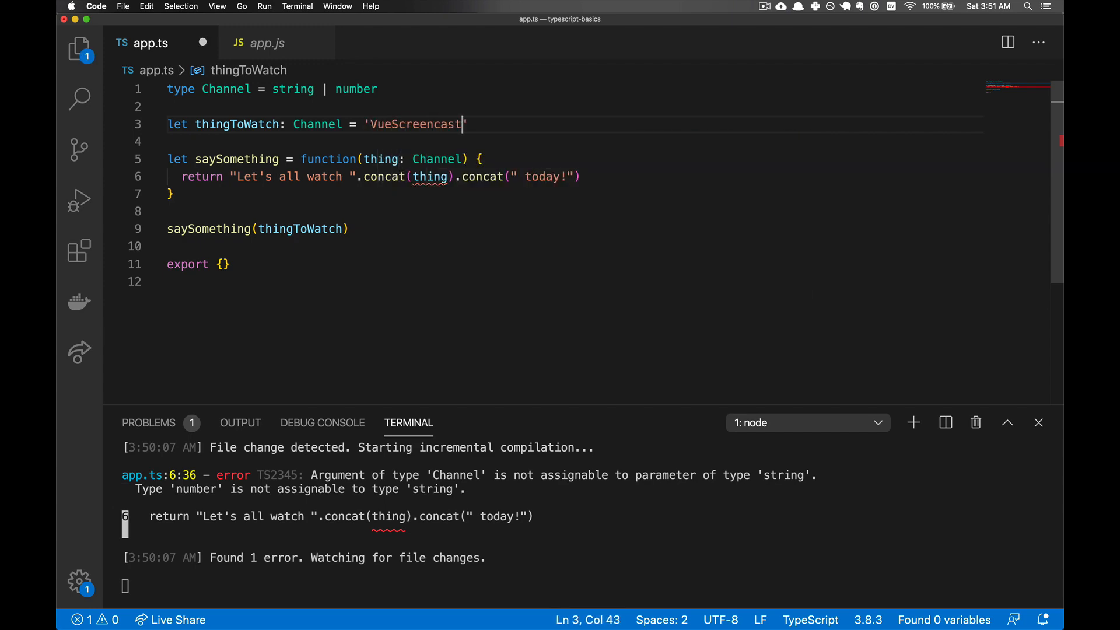
pyautogui.write('s.com')
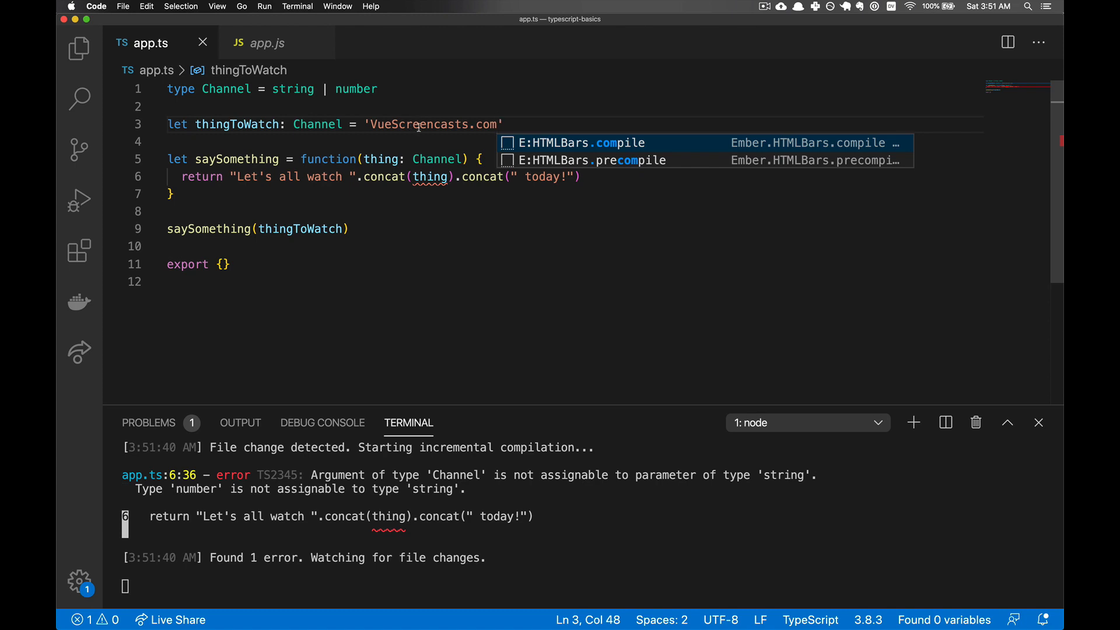
pyautogui.moveTo(429, 176)
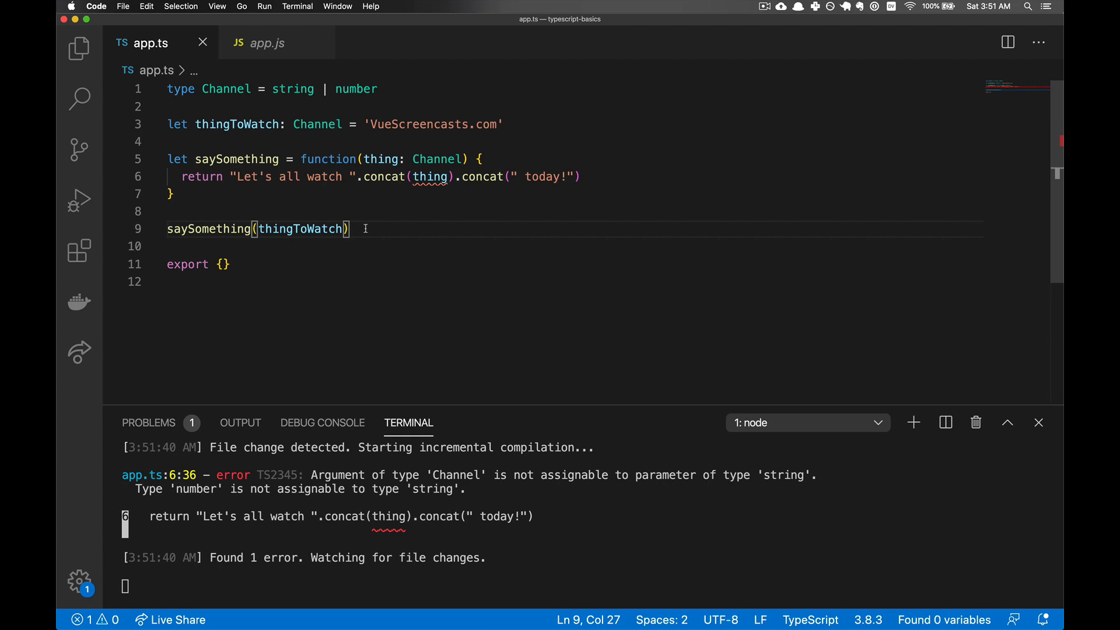
pyautogui.moveTo(310, 239)
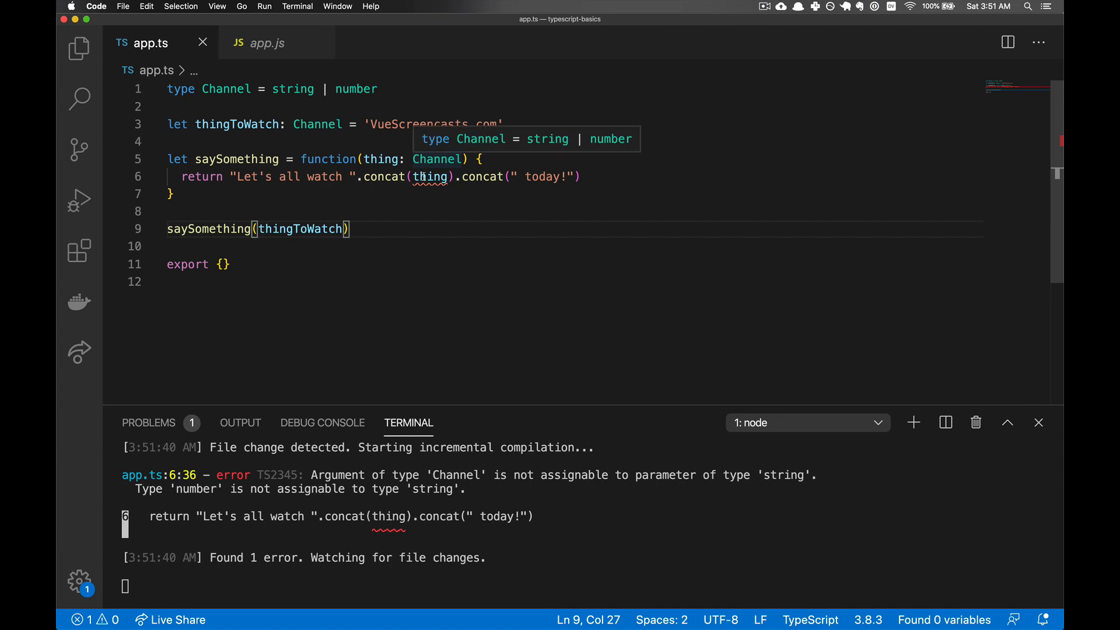
pyautogui.moveTo(432, 177)
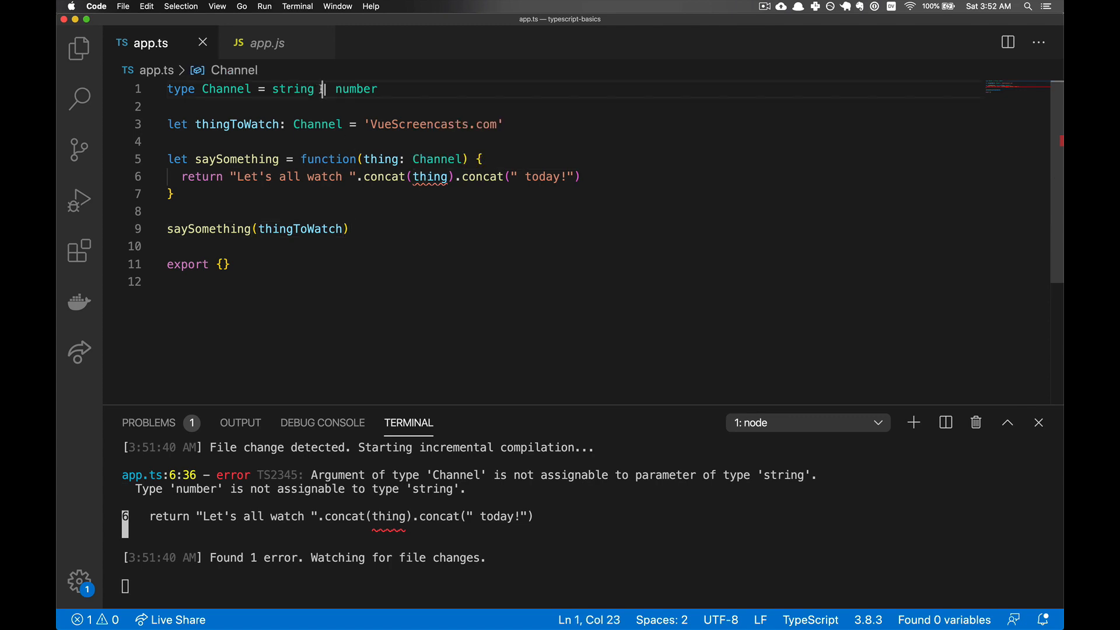
# - Redefine Channel as 'VueScreencasts.com' | 'LaraCasts.com' | 'RailsCasts.com'
pyautogui.press('Backspace')
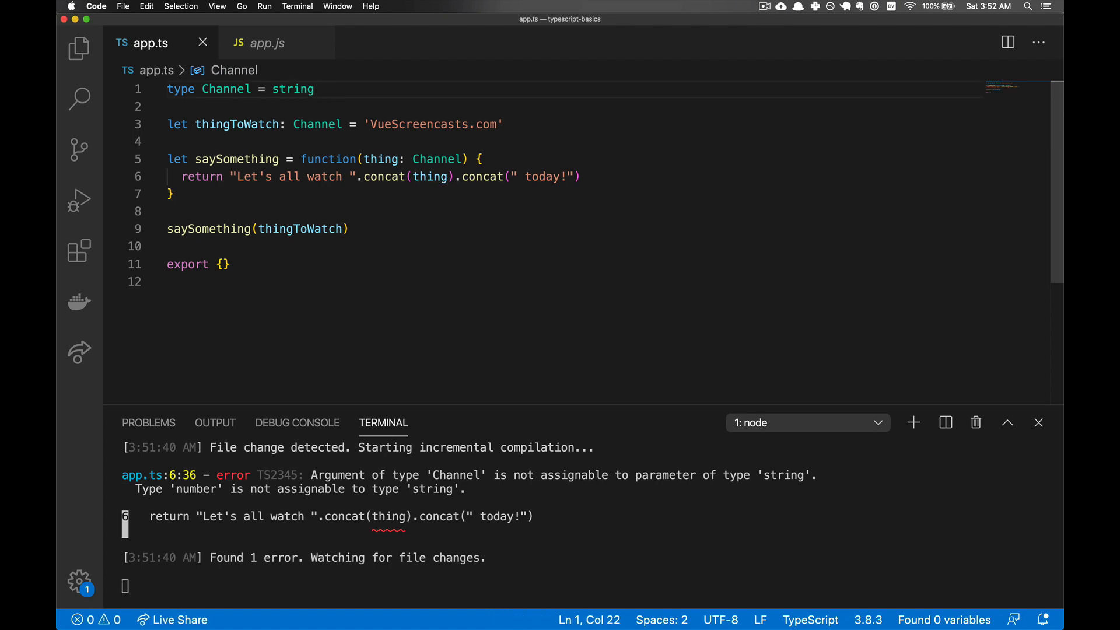
pyautogui.doubleClick(293, 89)
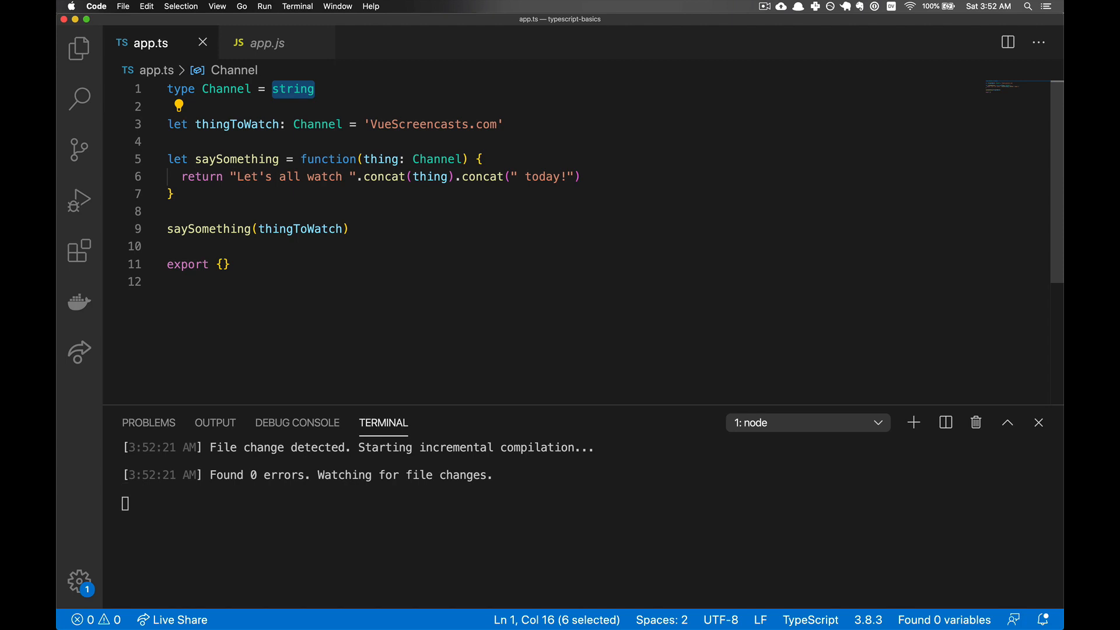
pyautogui.write("'VueScreencasts'")
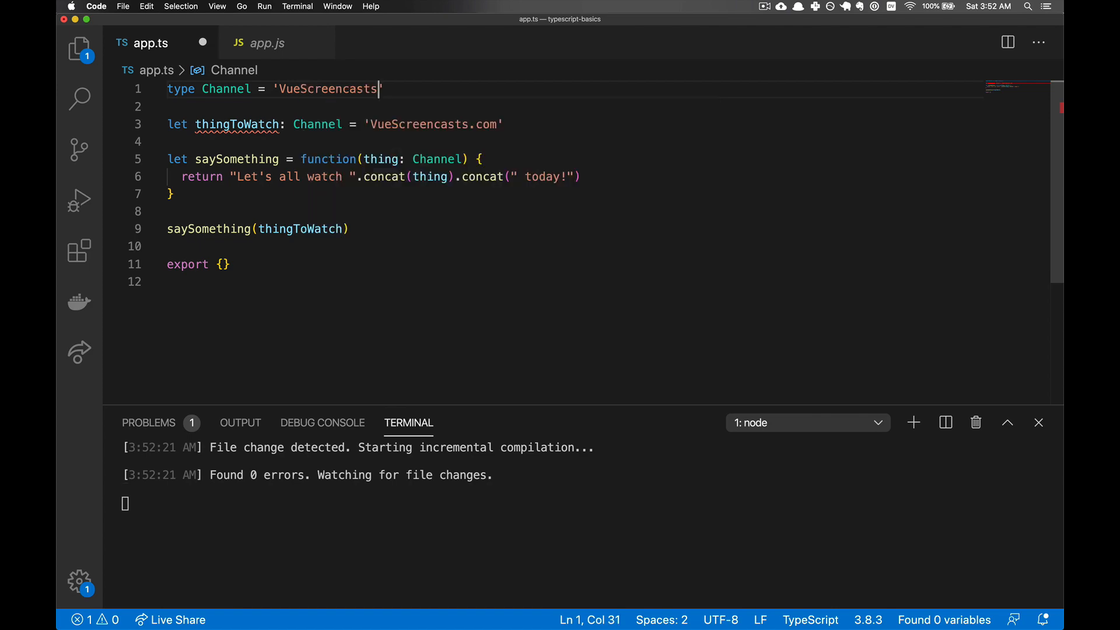
pyautogui.write('.com')
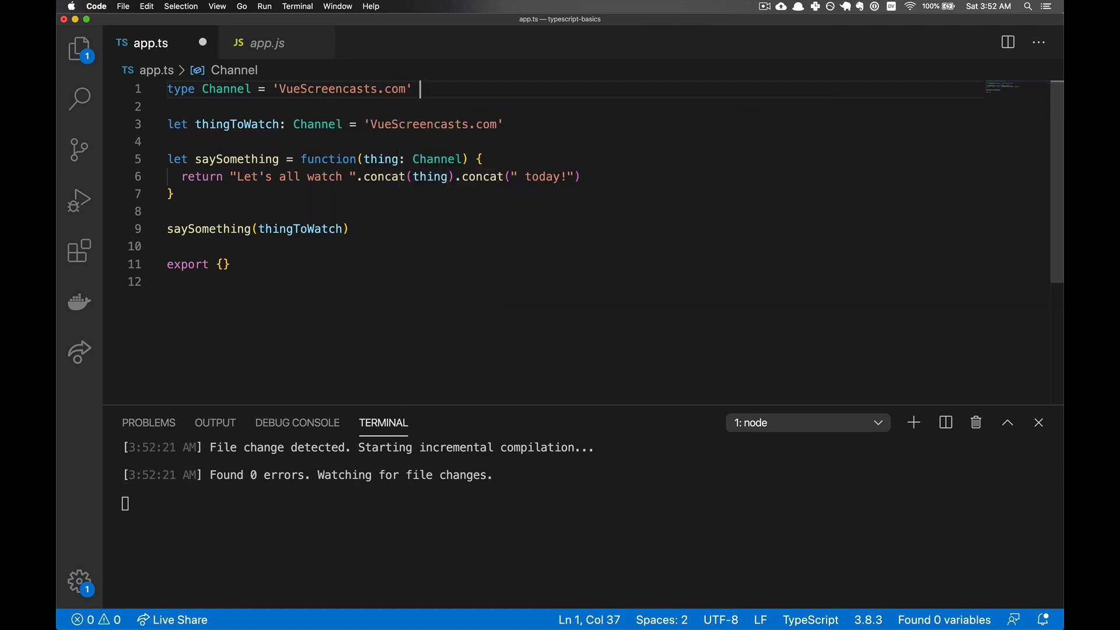
pyautogui.write("| 'Lara'")
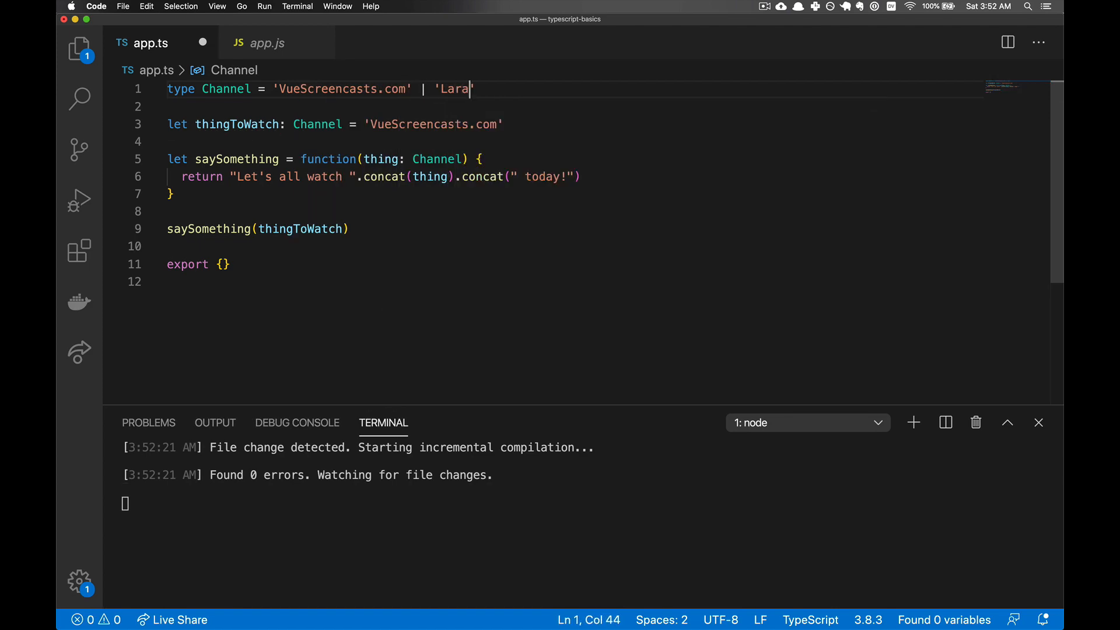
pyautogui.write("Casts.com'")
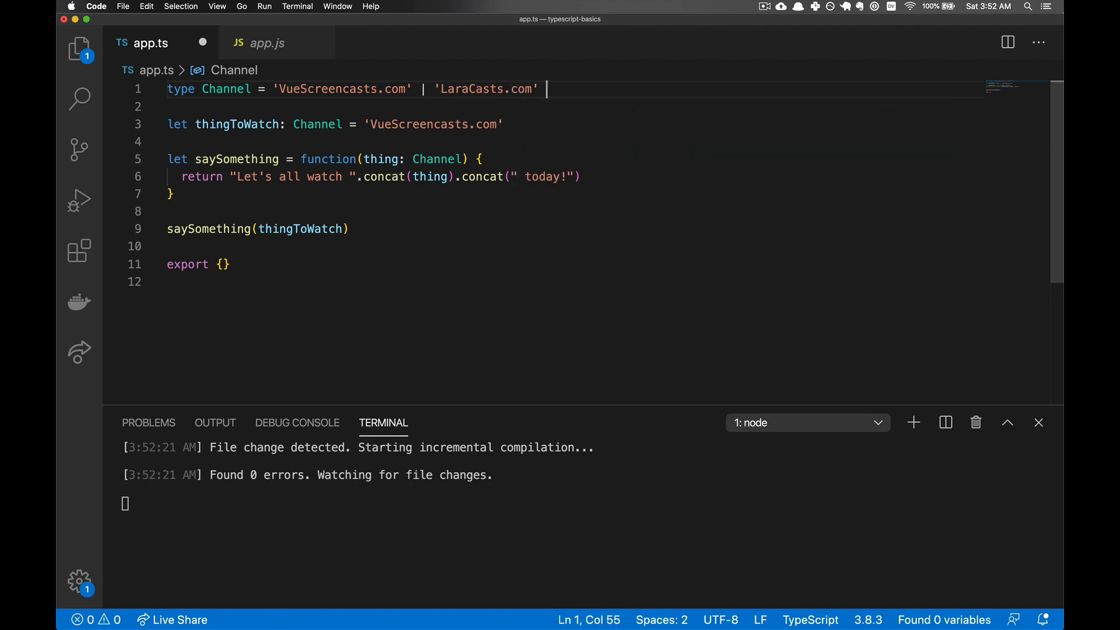
pyautogui.write("| 'Rails'")
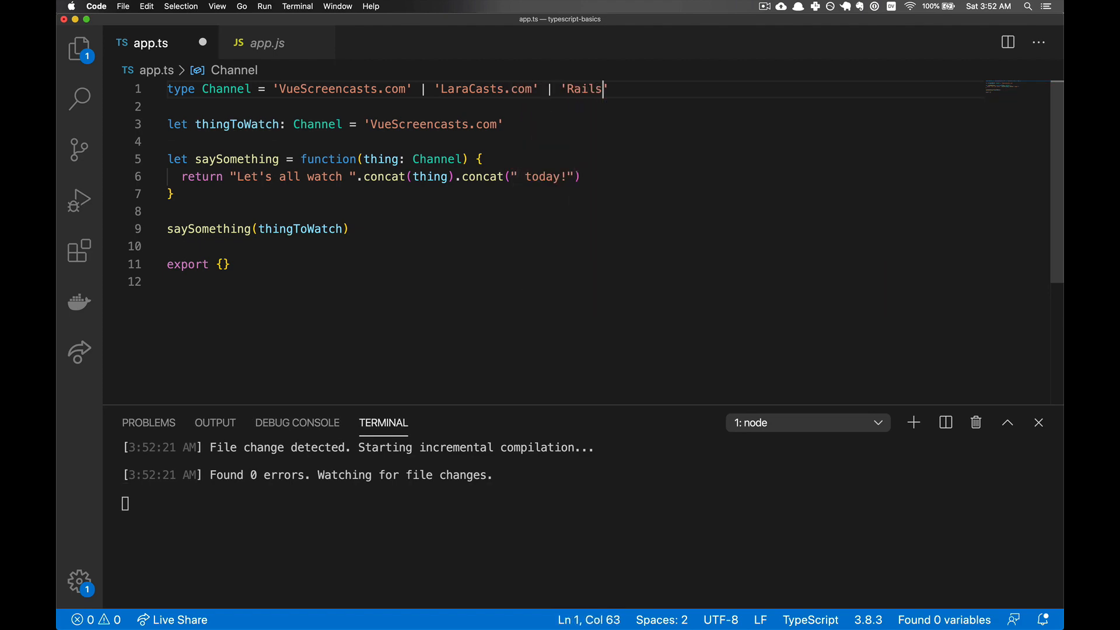
pyautogui.write("Casts.com'")
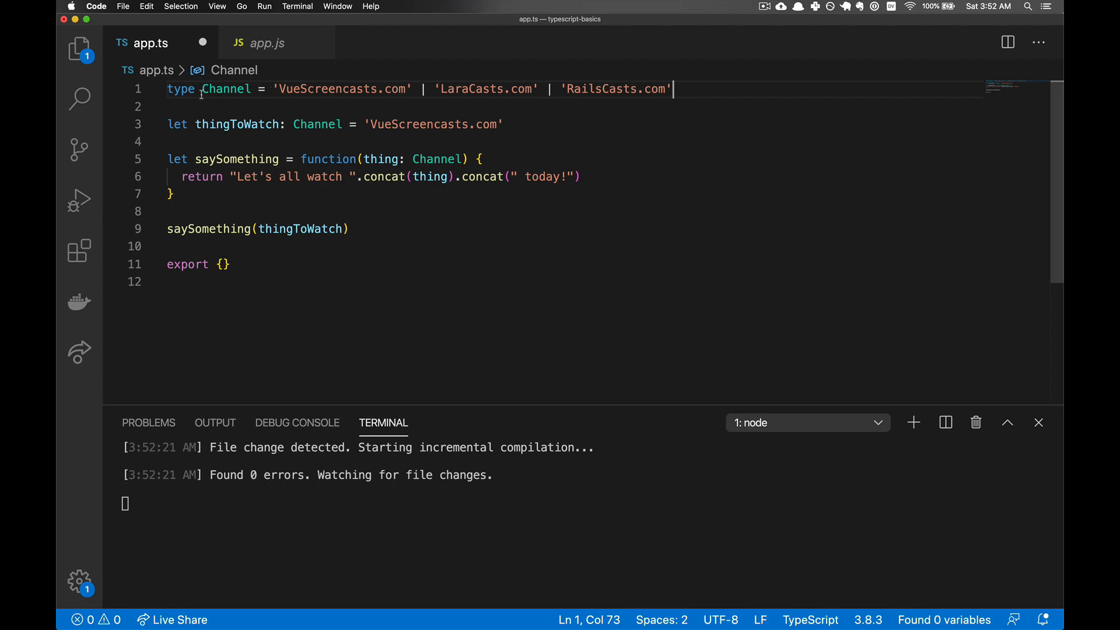
pyautogui.moveTo(490, 97)
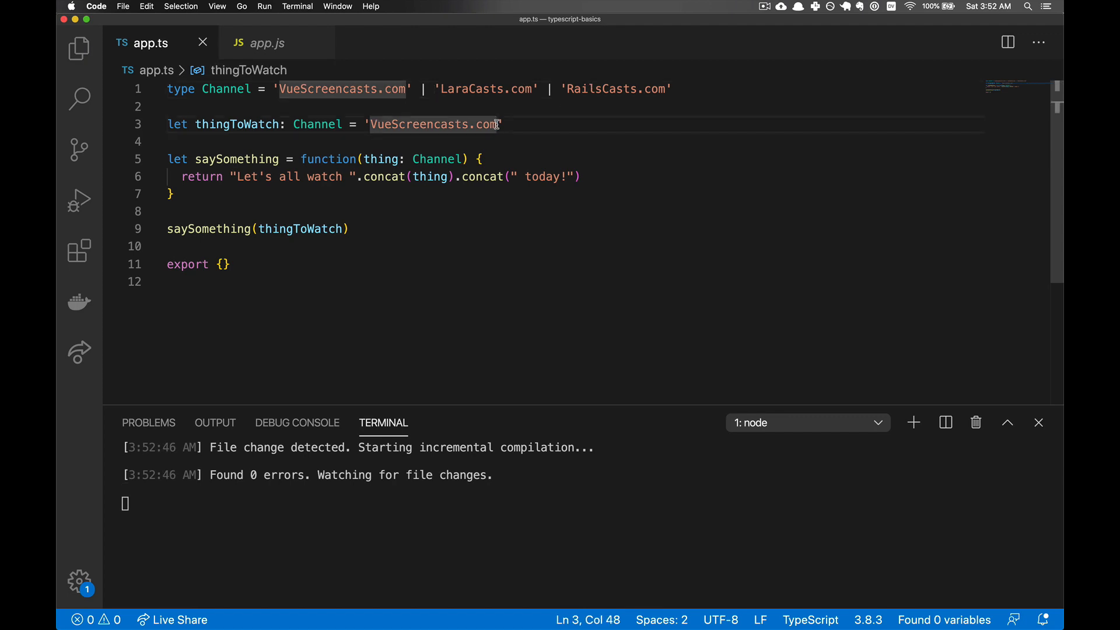
# - Test a non-member value on thingToWatch, then start a new line for another type
pyautogui.doubleClick(484, 125)
pyautogui.write('Netflix')
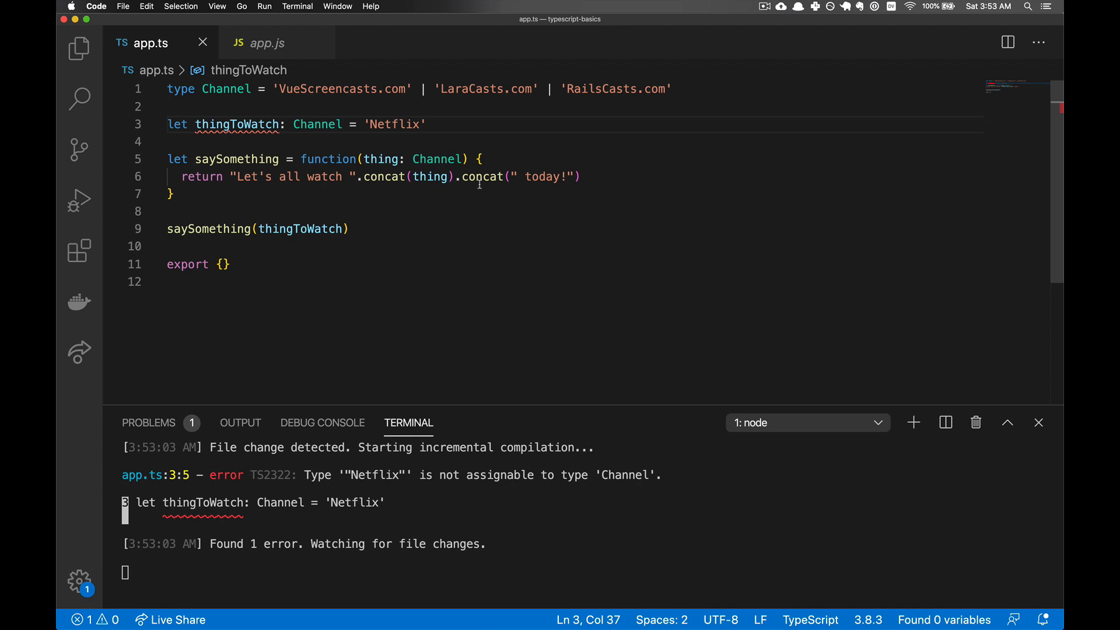
pyautogui.moveTo(237, 124)
pyautogui.write('VueScreencasts.com')
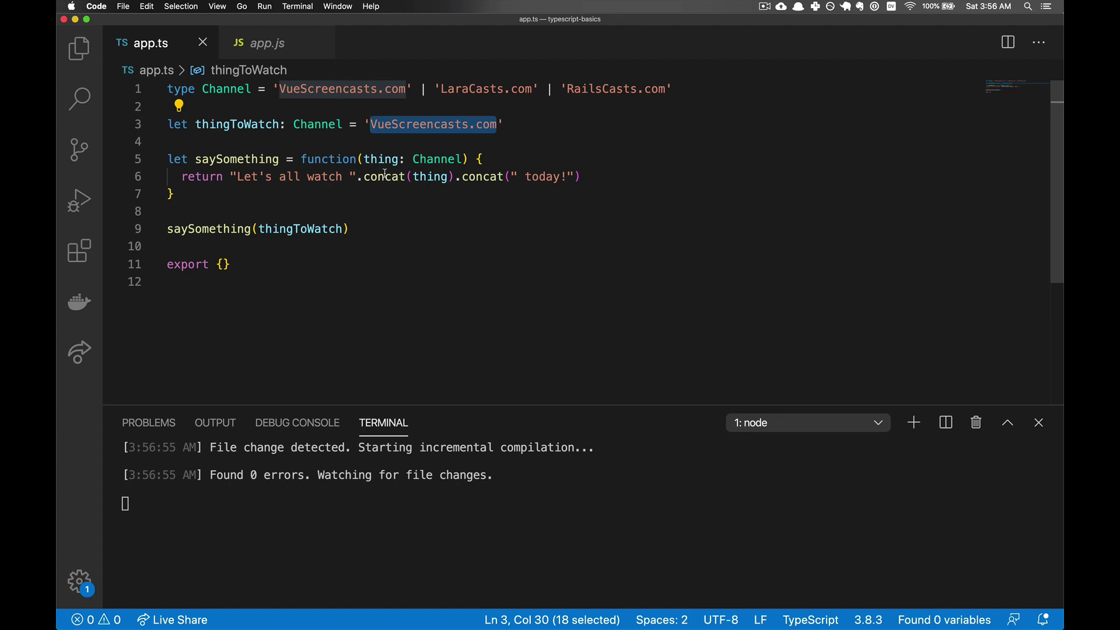
pyautogui.click(167, 107)
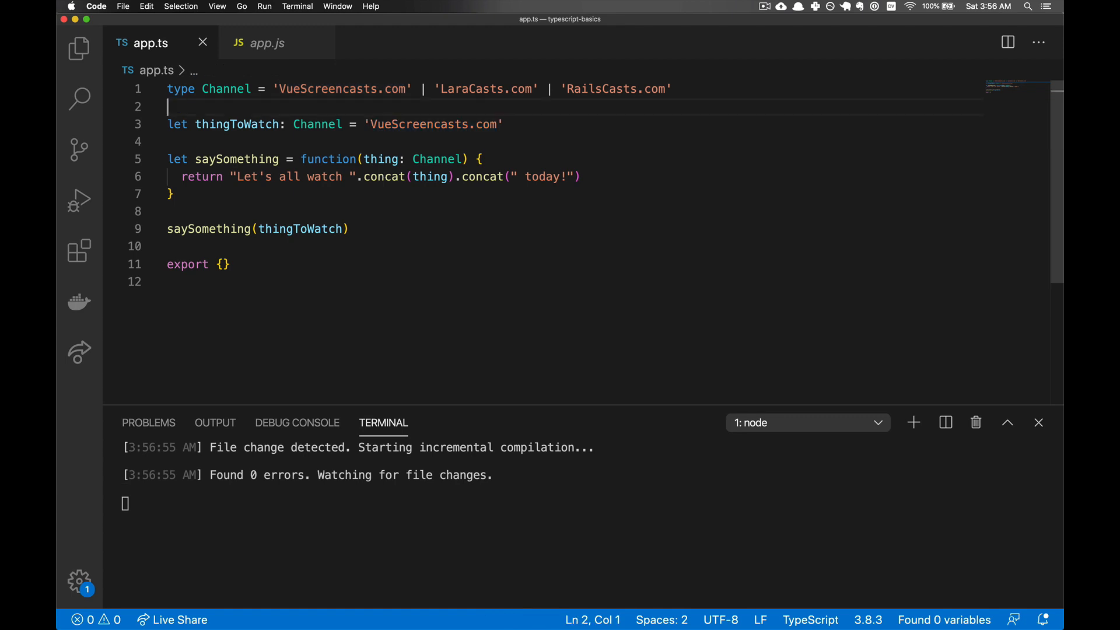
# - Rename Channel to ProgrammingChannel on its own type line
pyautogui.write('typ')
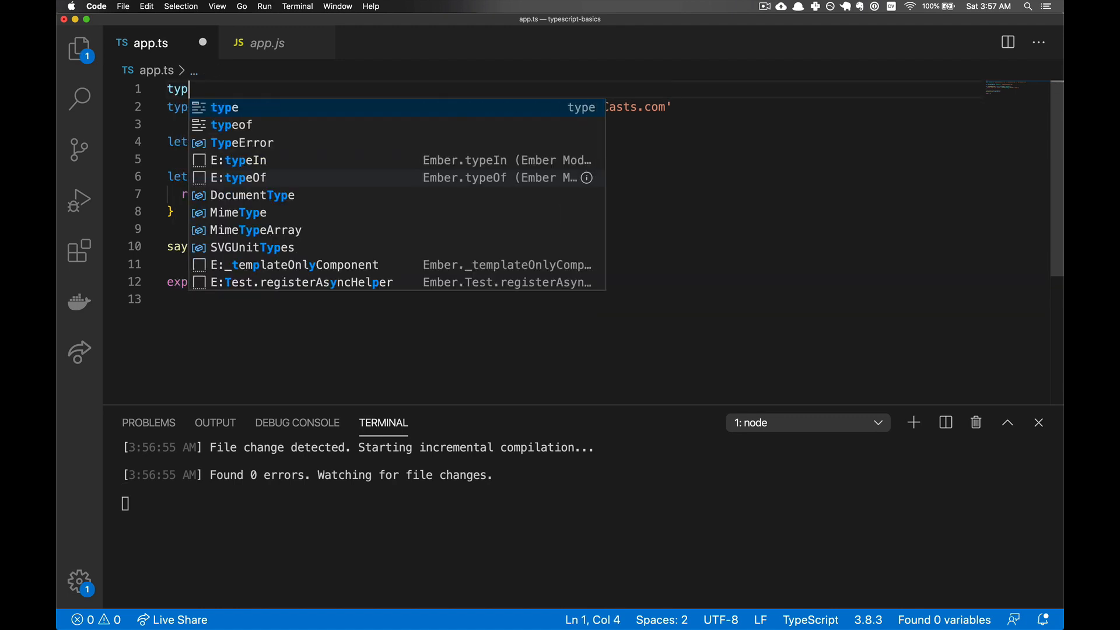
pyautogui.write('e')
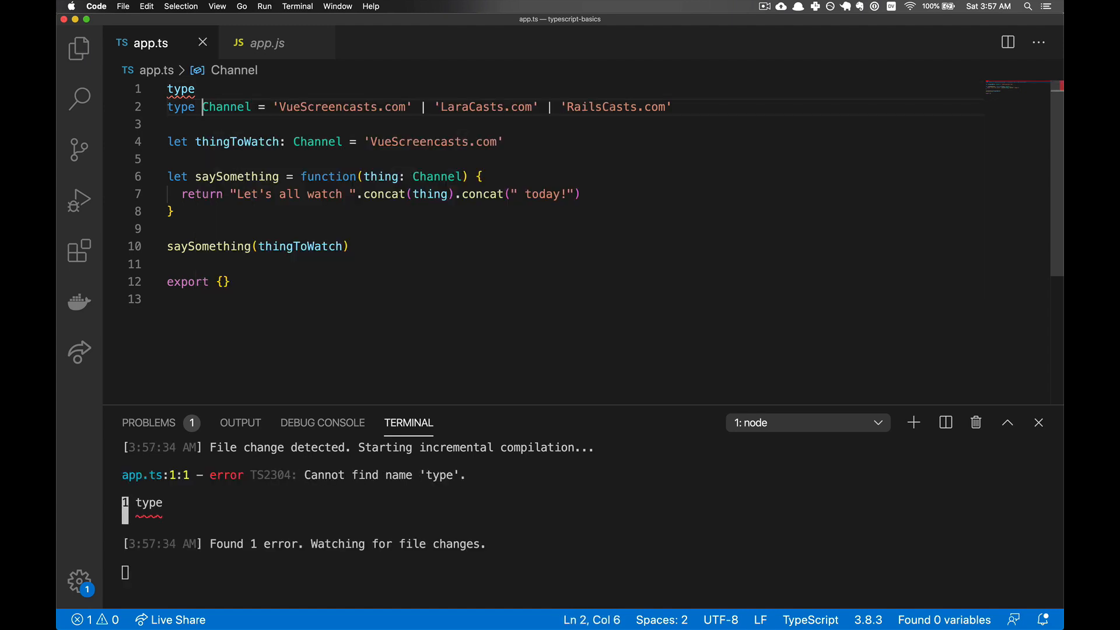
pyautogui.write('Programming')
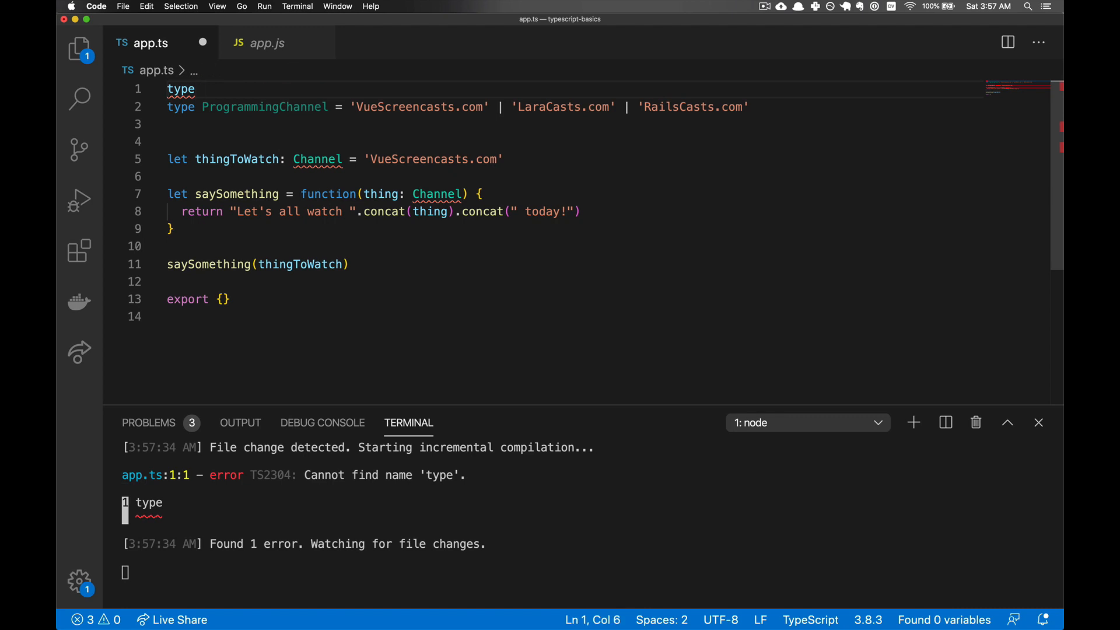
# - Add AcademicChannel as 'Great Courses' | 'MitX' | 'Coursera' above it
pyautogui.write('AcademicC')
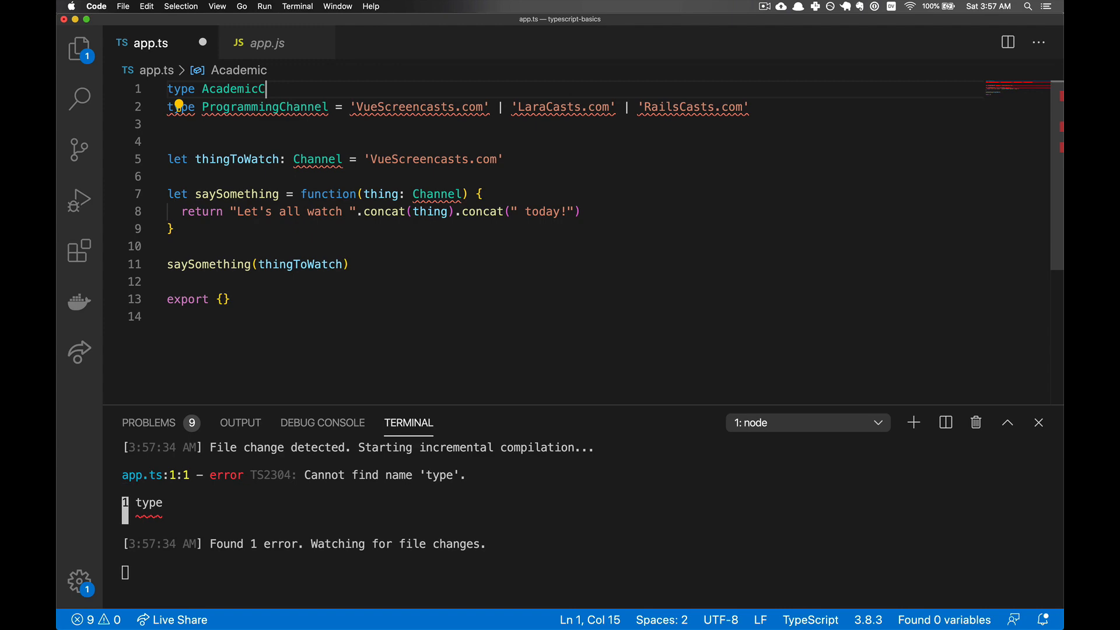
pyautogui.write("hannel = ''")
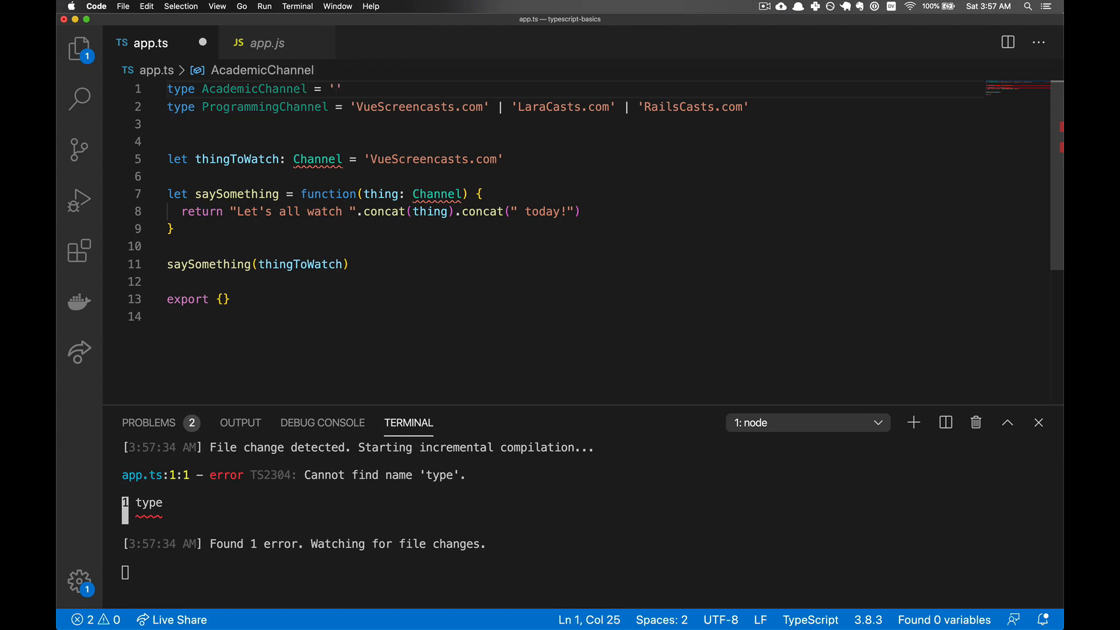
pyautogui.write('Great Courses')
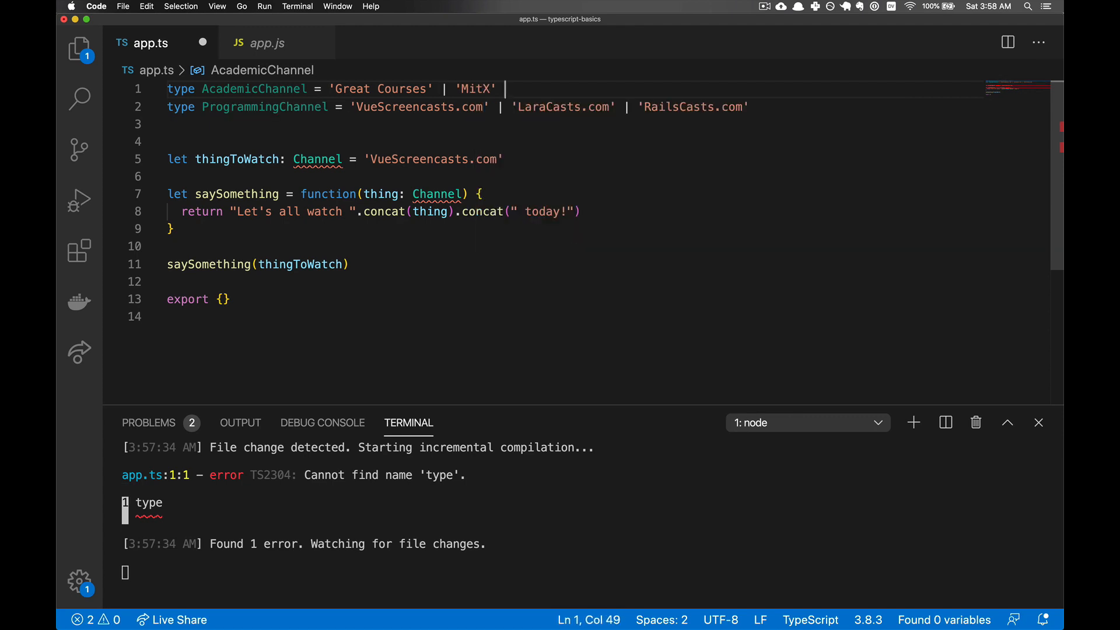
pyautogui.write("| 'Courser'")
pyautogui.write('ty')
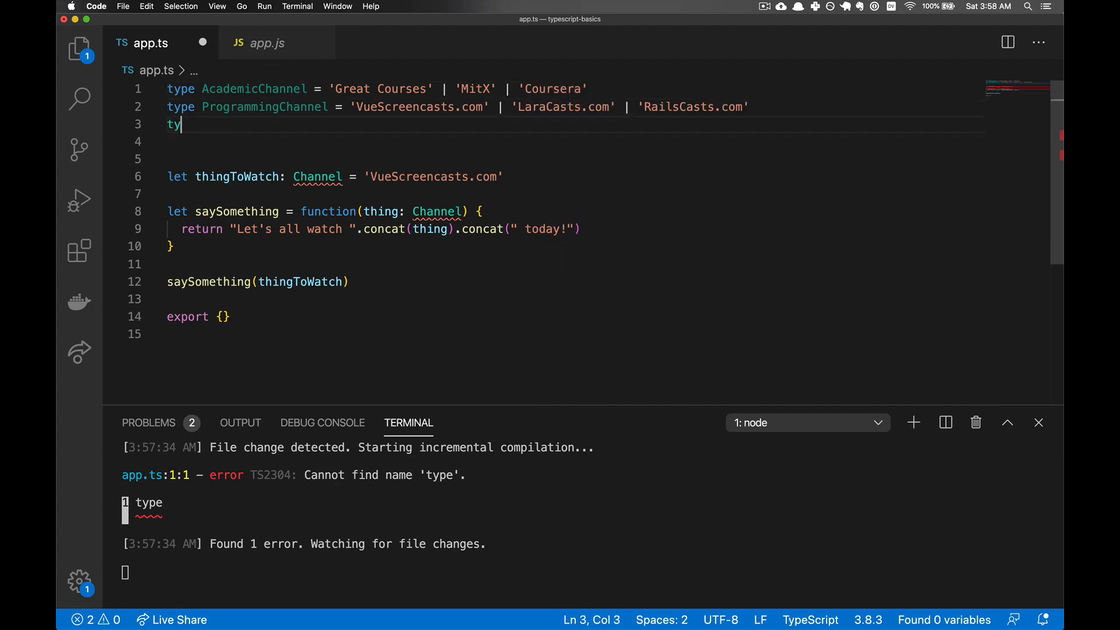
# - Define Channel as AcademicChannel | ProgrammingChannel
pyautogui.write('pe Channel')
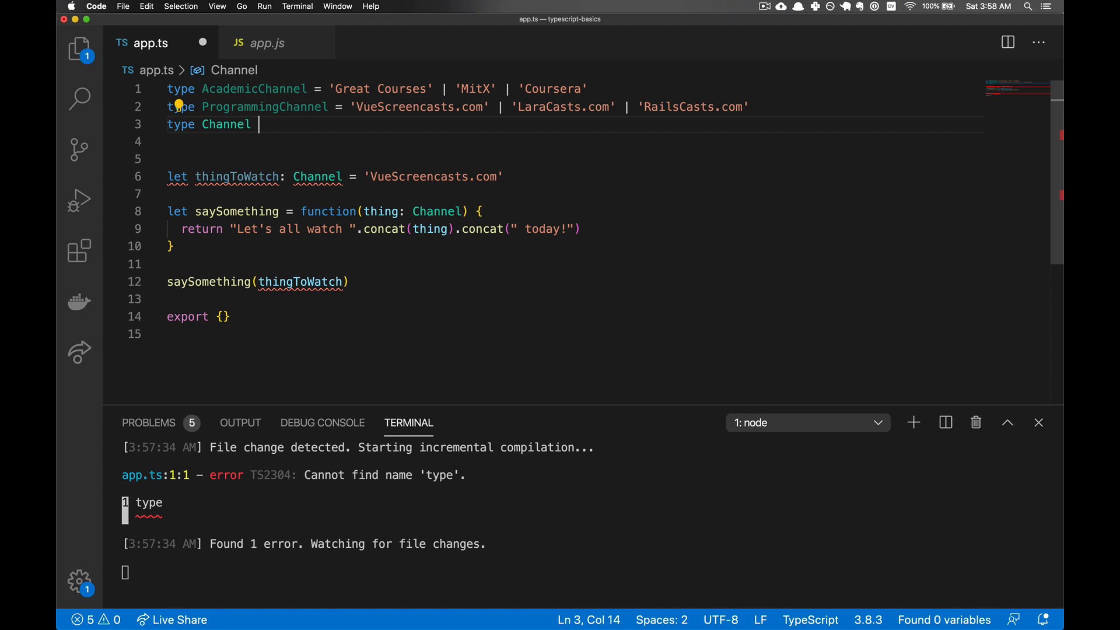
pyautogui.write('= AcademicChannel | ProgrammingChannel')
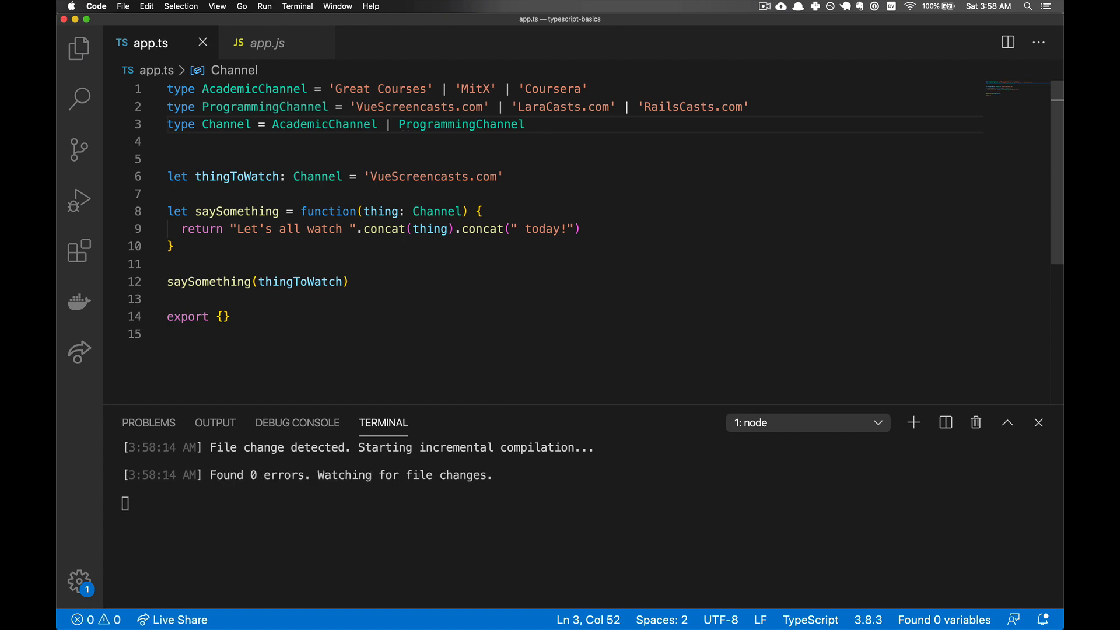
pyautogui.moveTo(405, 189)
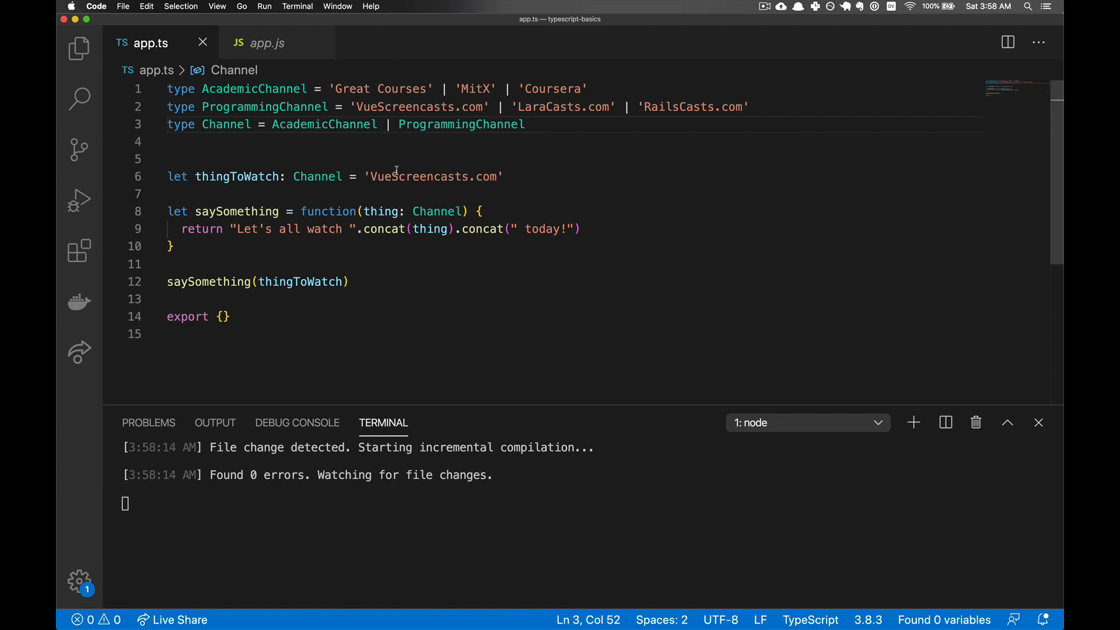
# - Change thingToWatch's value to 'Great Courses', still compiling cleanly
pyautogui.doubleClick(432, 176)
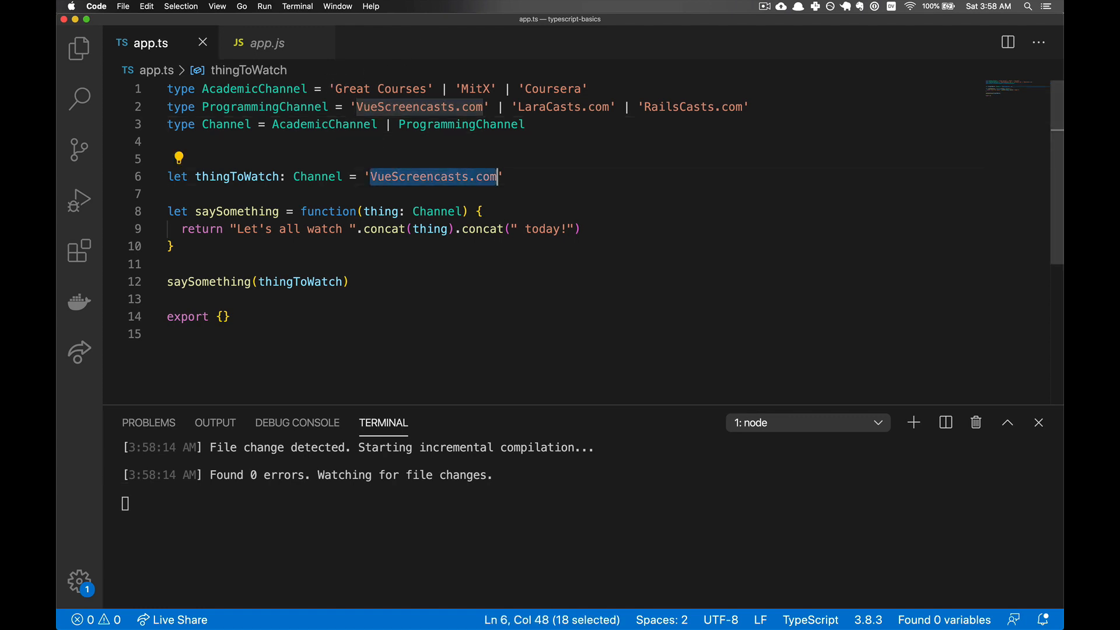
pyautogui.write('Great Cours')
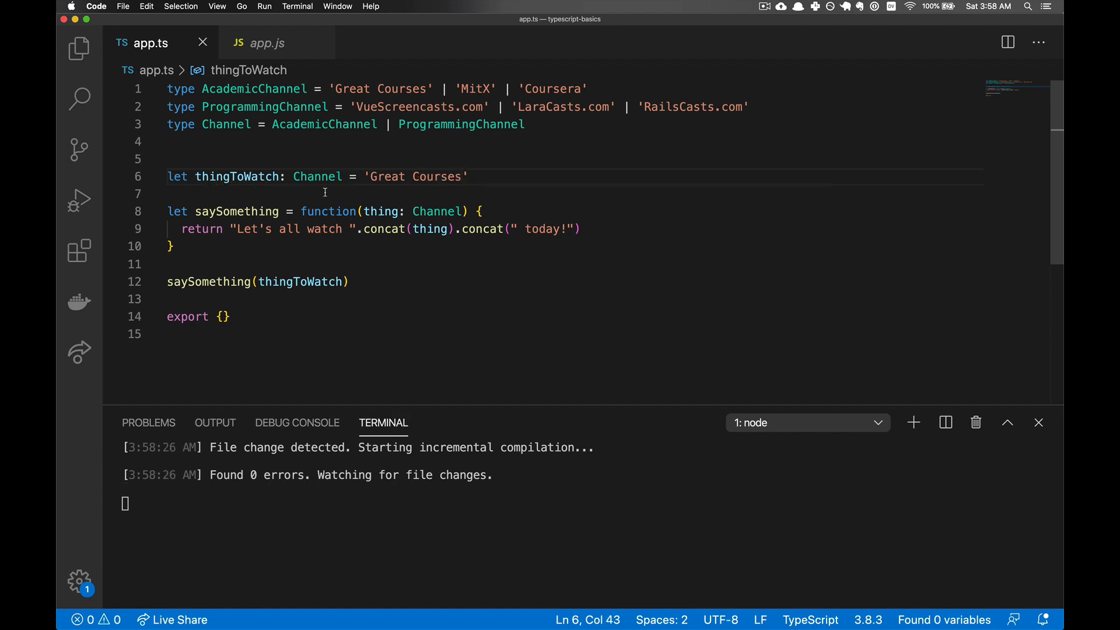
pyautogui.write('Ne')
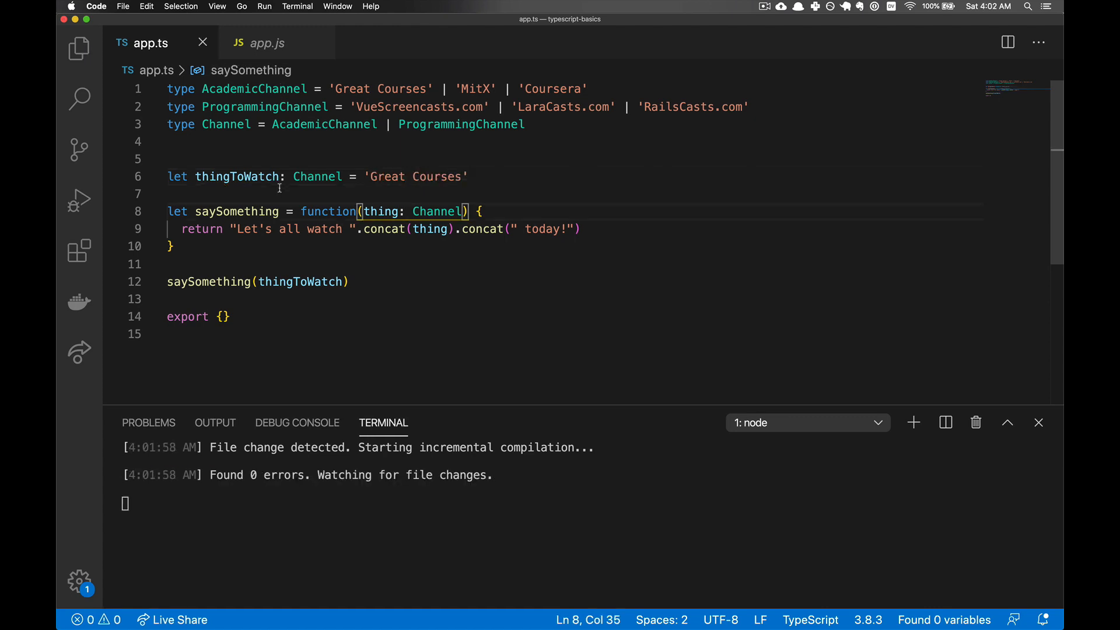
pyautogui.moveTo(238, 176)
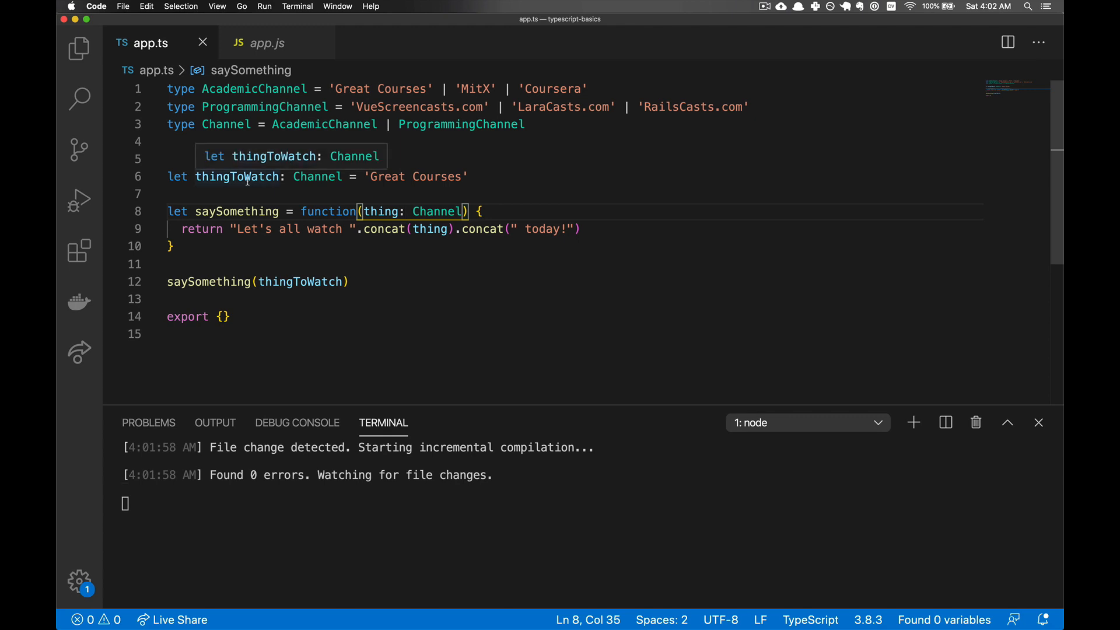
# - Add a second saySomething call with 3 and then 'FX', triggering the TS2345 error
pyautogui.doubleClick(237, 176)
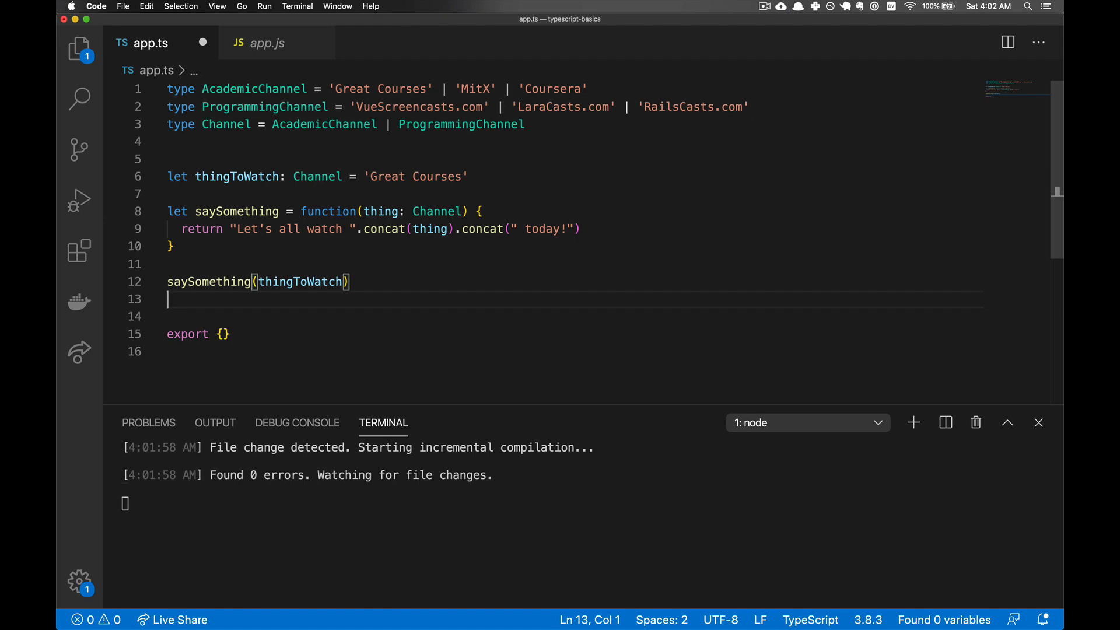
pyautogui.write('saySomething(')
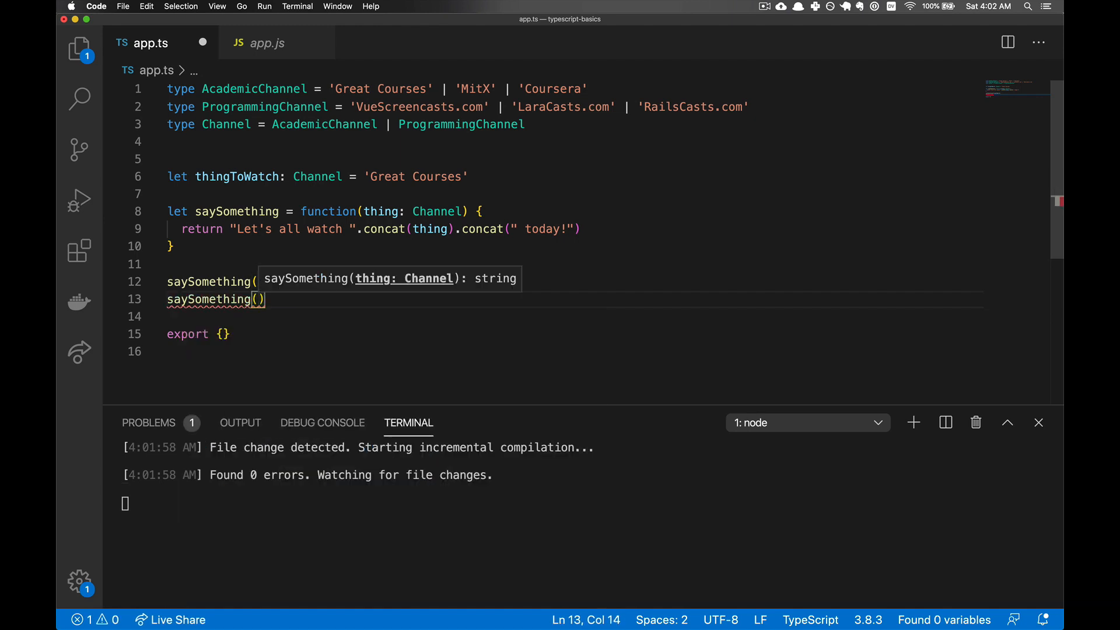
pyautogui.write('3')
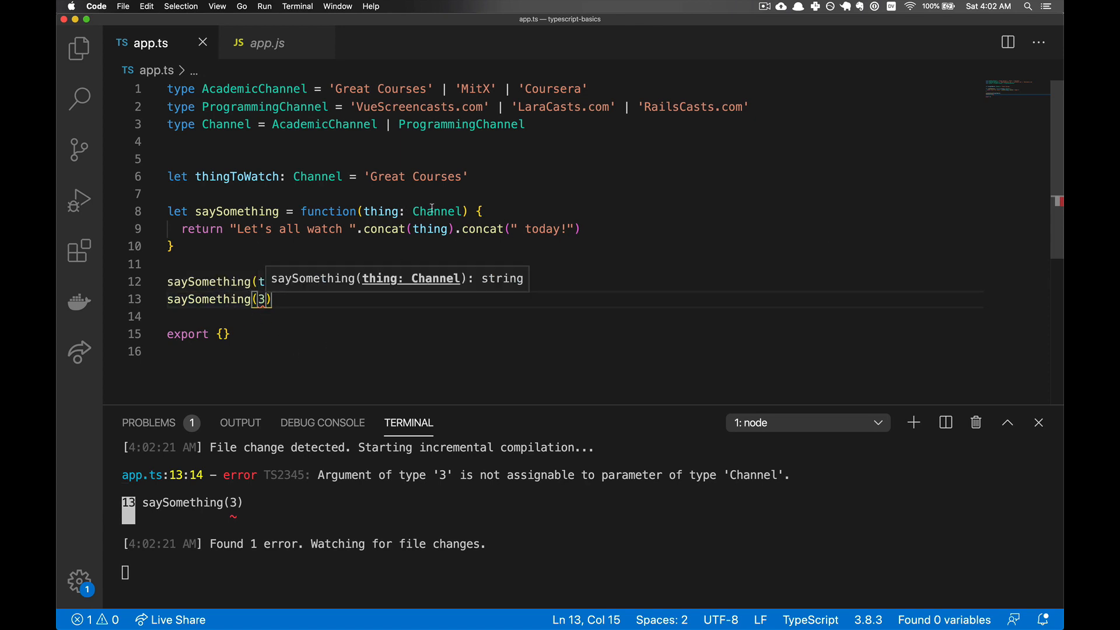
pyautogui.moveTo(318, 176)
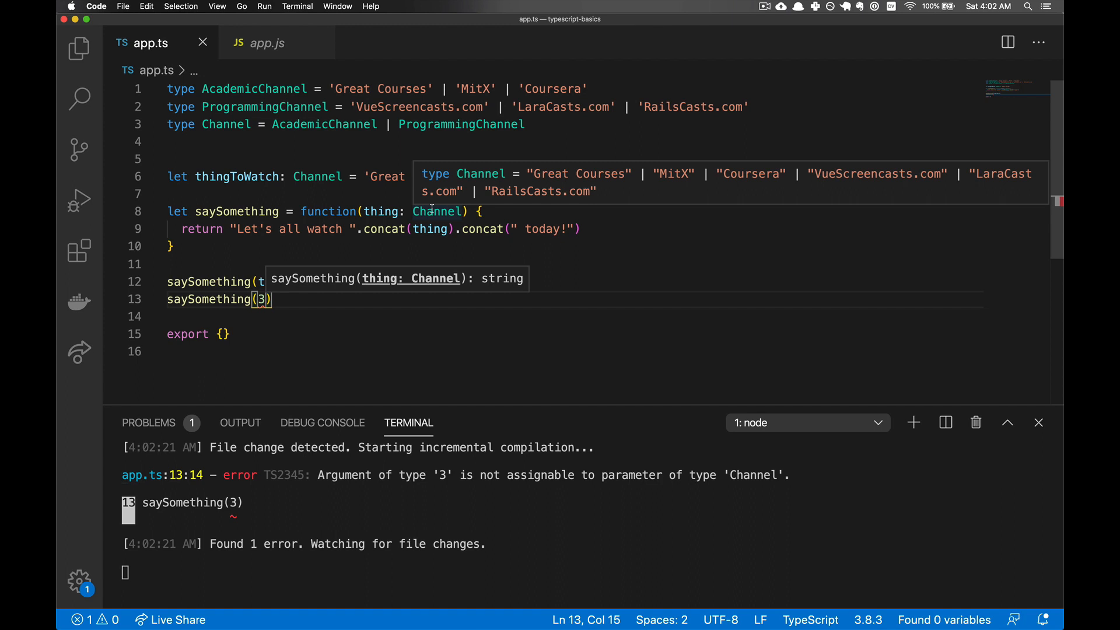
pyautogui.moveTo(340, 303)
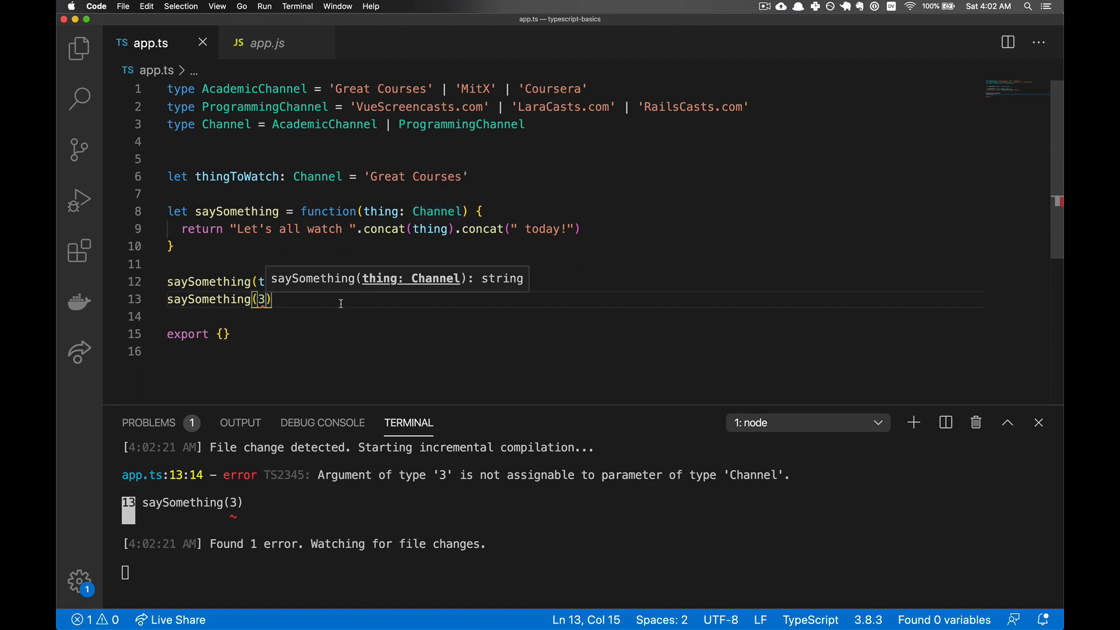
pyautogui.write("'FX")
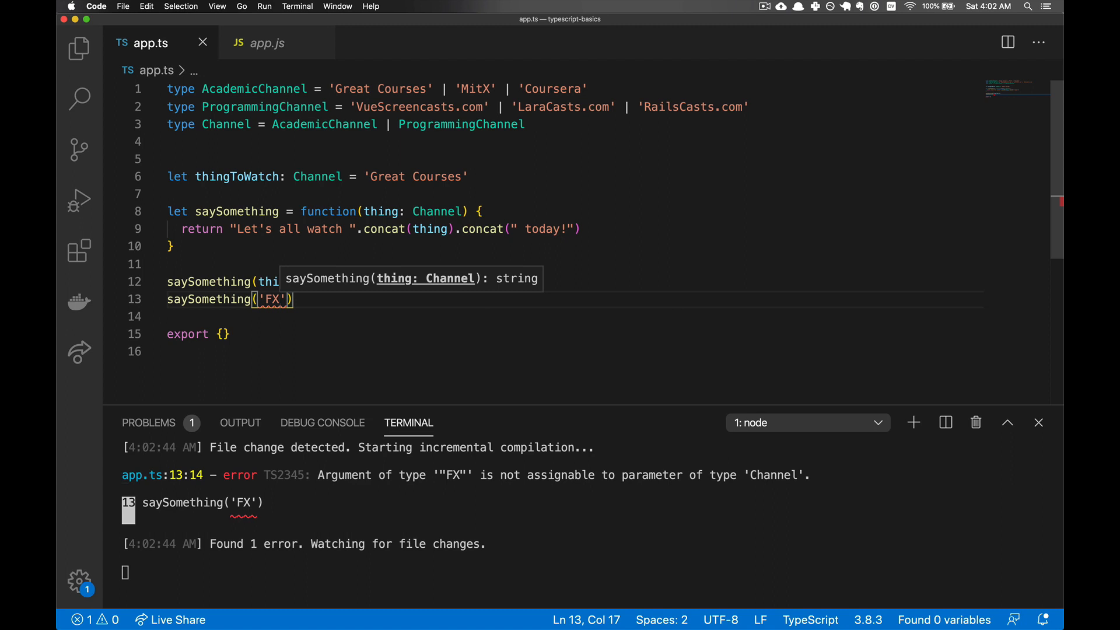
pyautogui.press('Backspace')
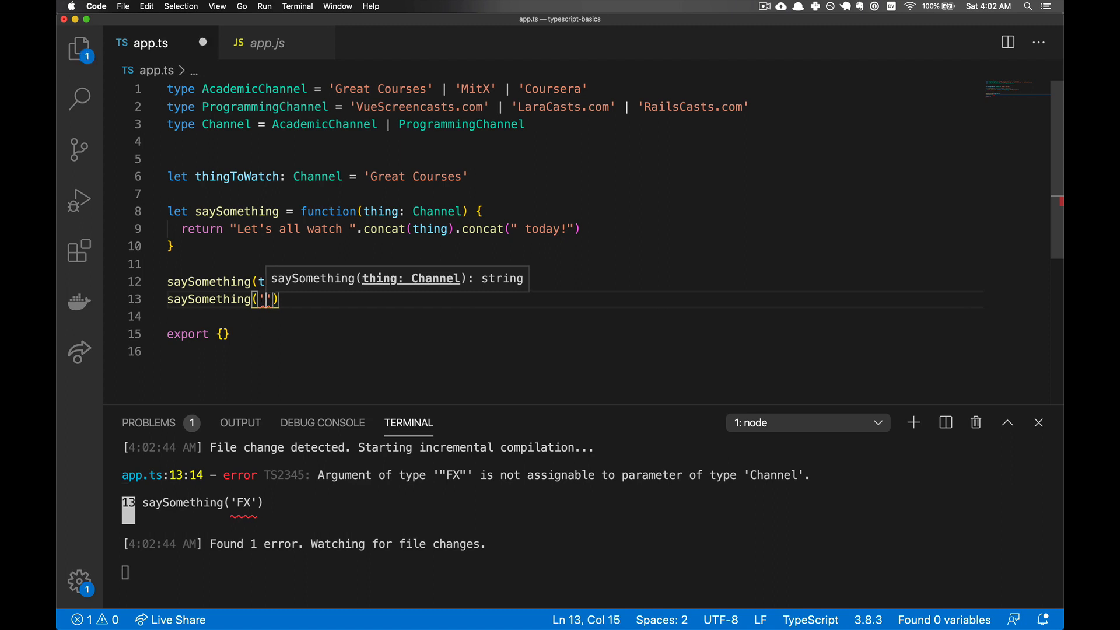
pyautogui.write('C')
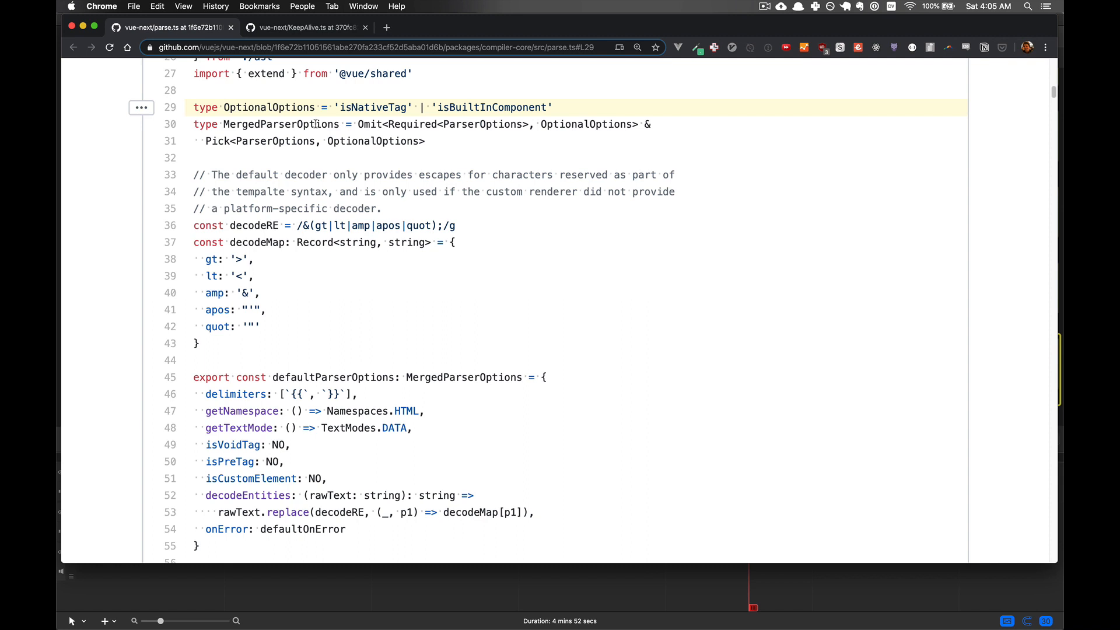
pyautogui.moveTo(182, 41)
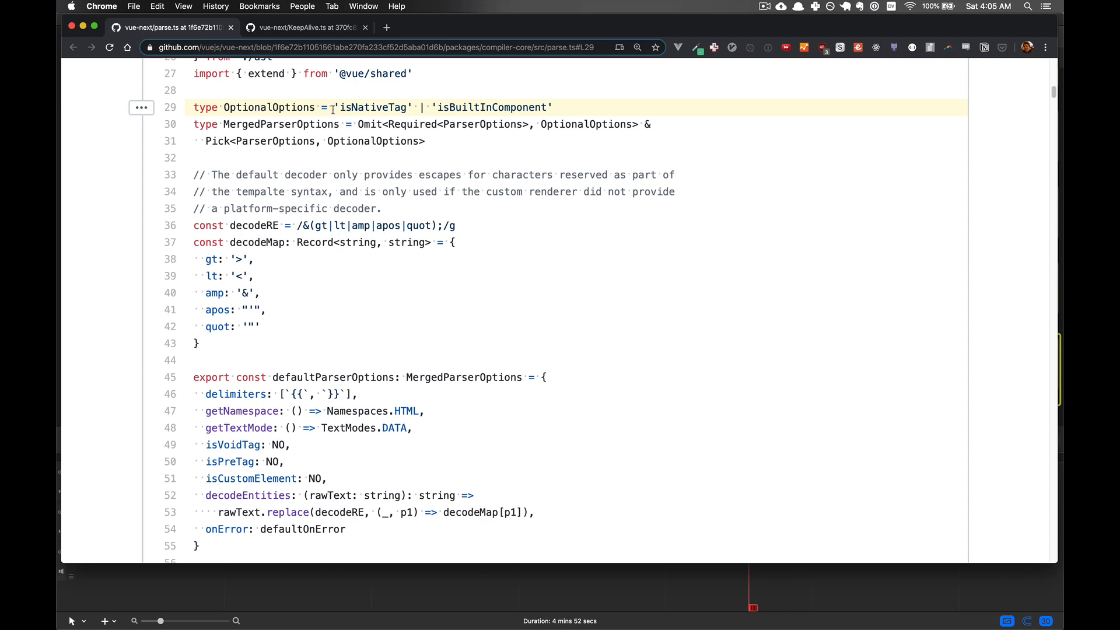
# - Highlight the 'isBuiltInComponent' literal in Vue's parse.ts OptionalOptions union
pyautogui.doubleClick(372, 108)
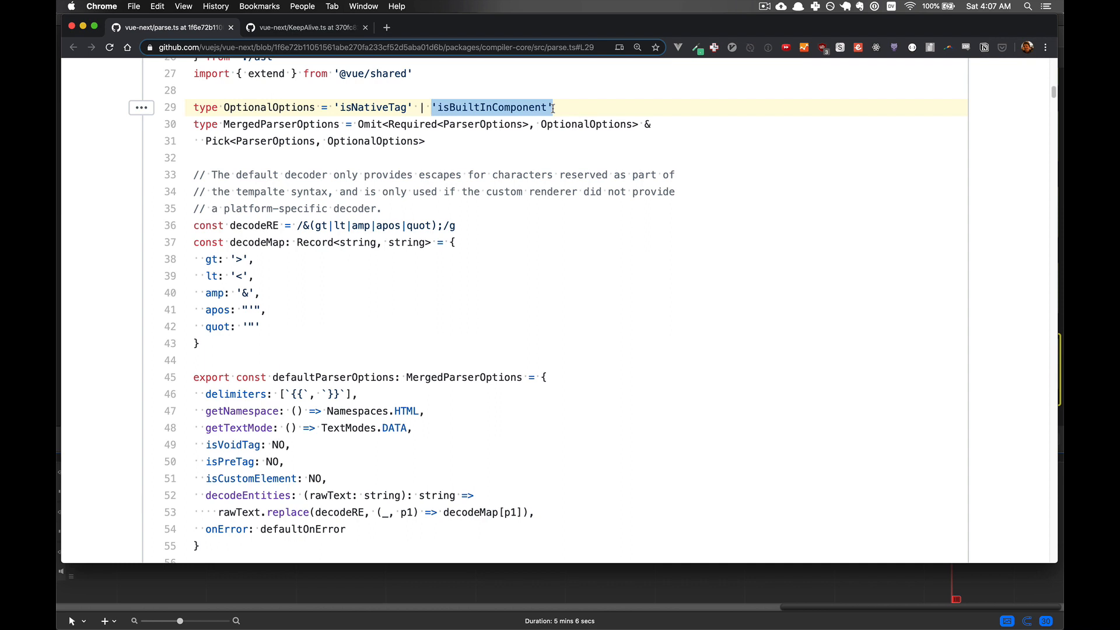
# - Examine KeepAlive.ts's CacheKey union of string, number and Component on GitHub
pyautogui.click(307, 26)
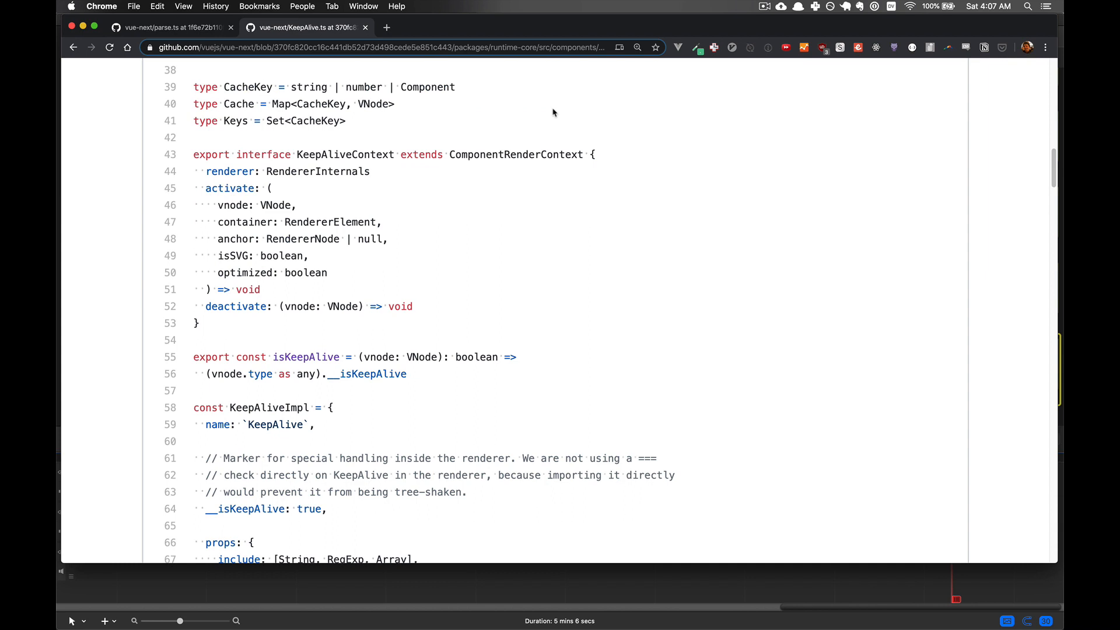
pyautogui.moveTo(243, 84)
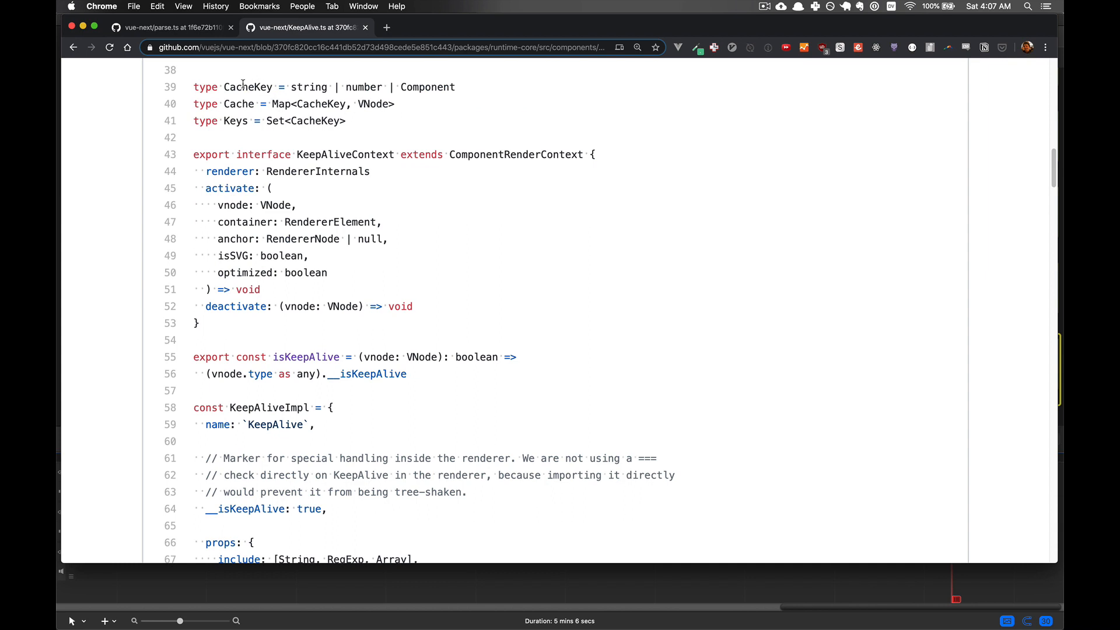
pyautogui.doubleClick(248, 86)
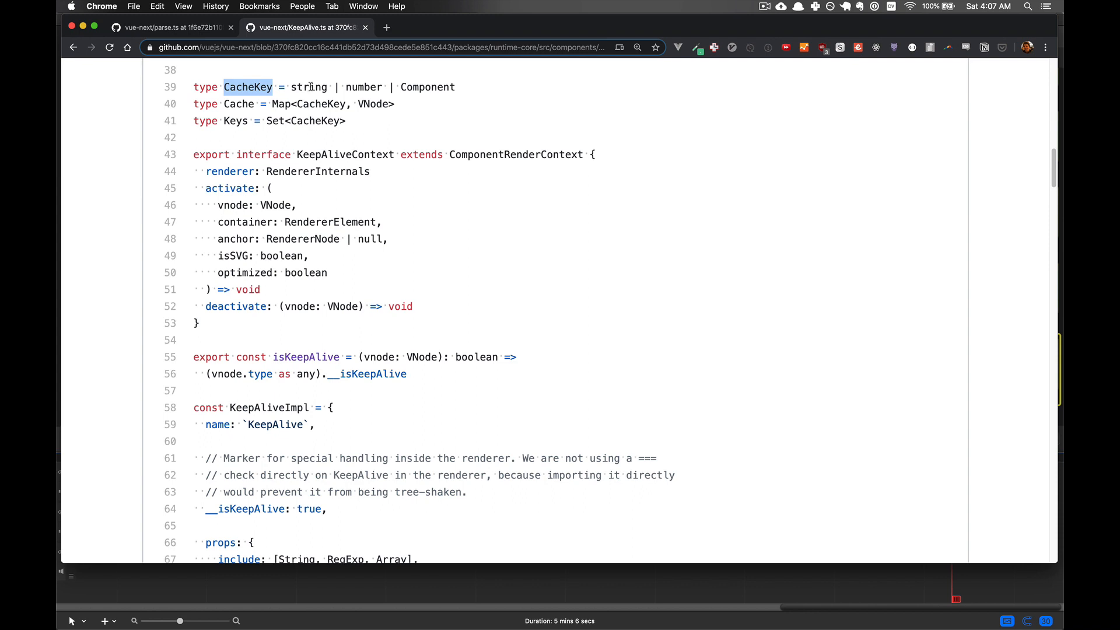
pyautogui.doubleClick(363, 87)
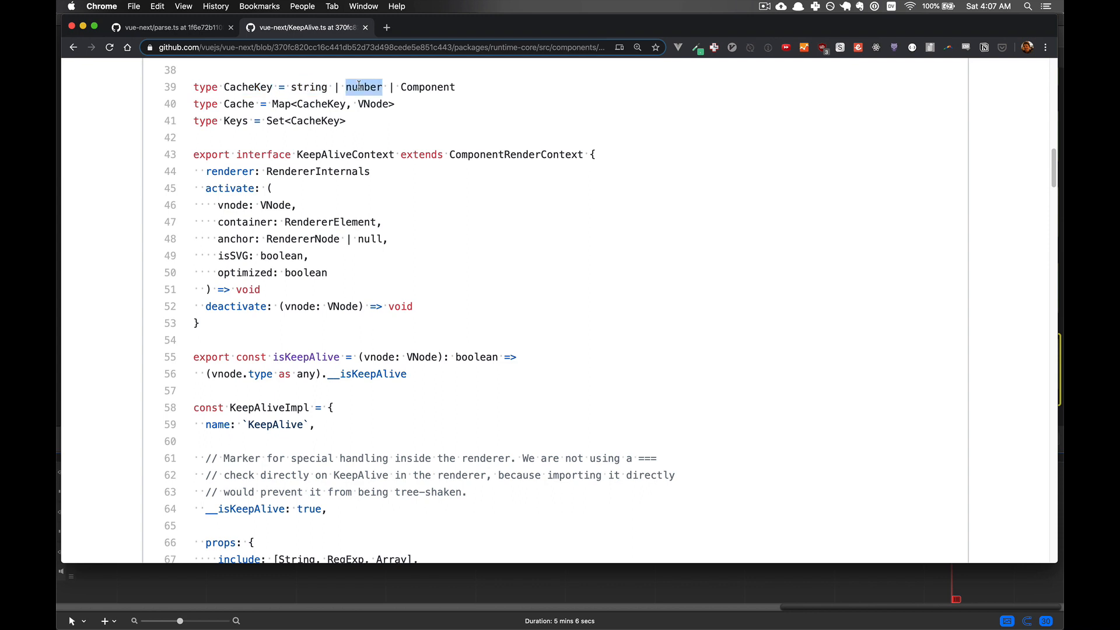
pyautogui.doubleClick(427, 87)
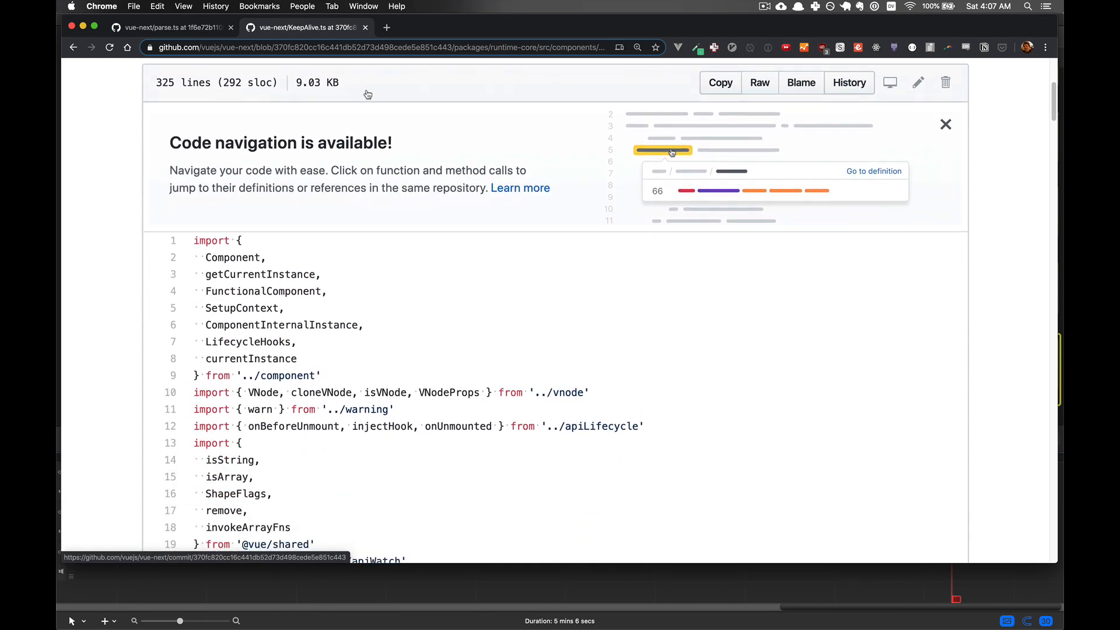
pyautogui.doubleClick(231, 258)
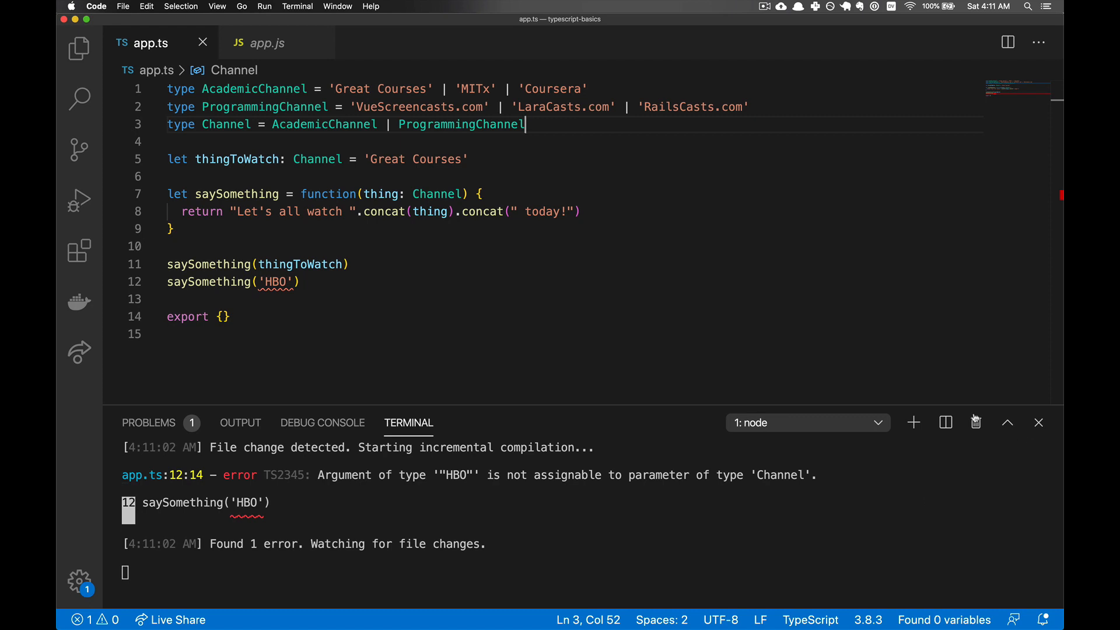
# - Highlight the 'VueScreencasts.com' literal and ProgrammingChannel in the Channel union before replacing the file
pyautogui.doubleClick(404, 106)
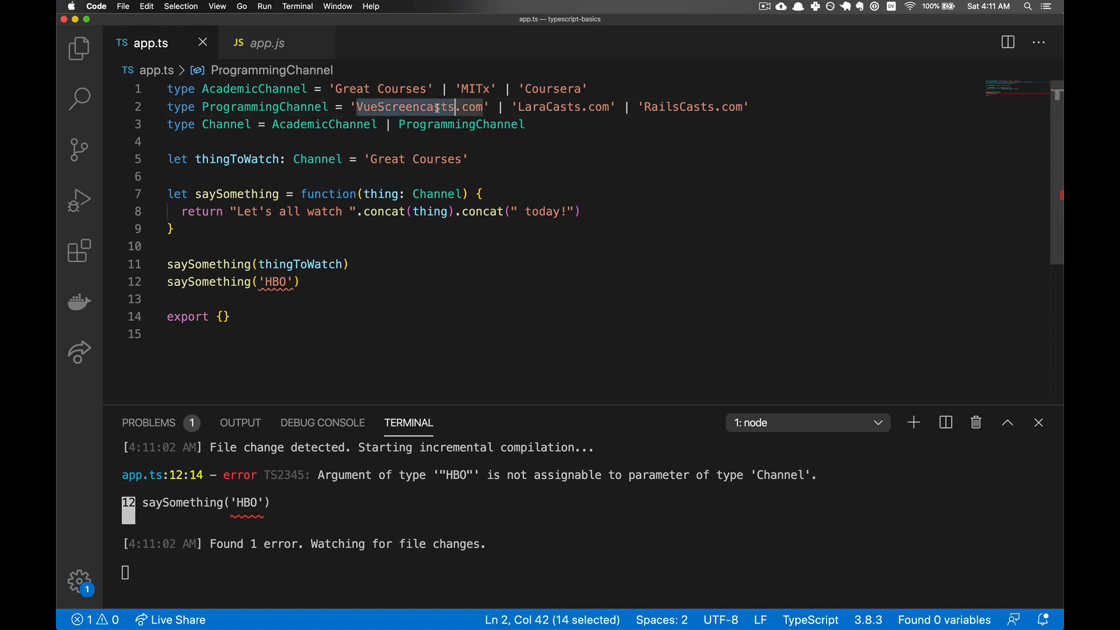
pyautogui.doubleClick(264, 106)
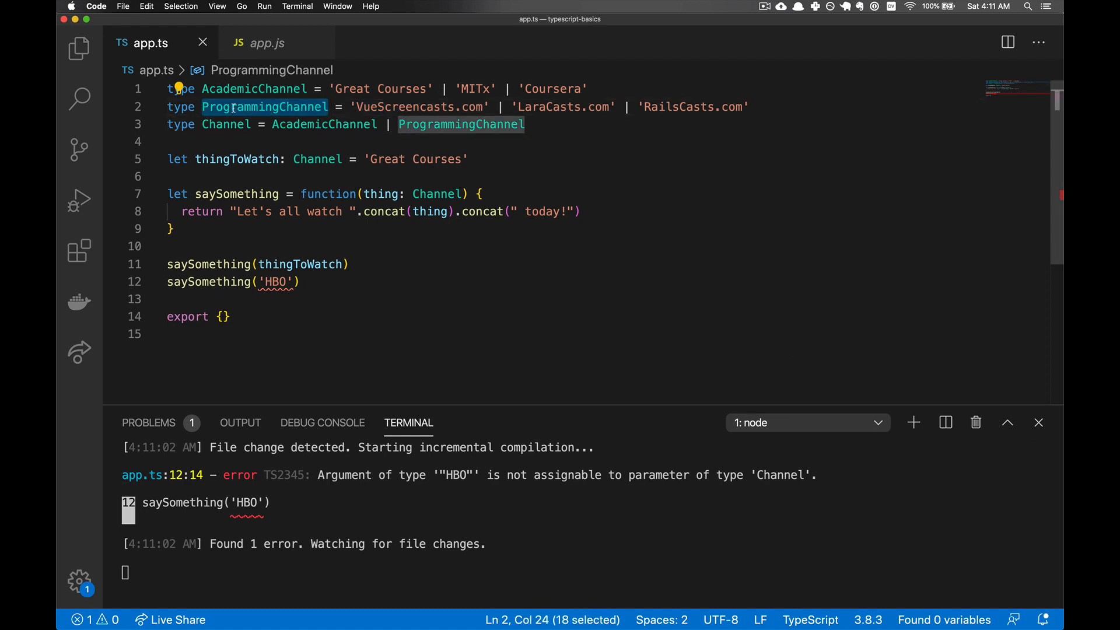
pyautogui.click(497, 106)
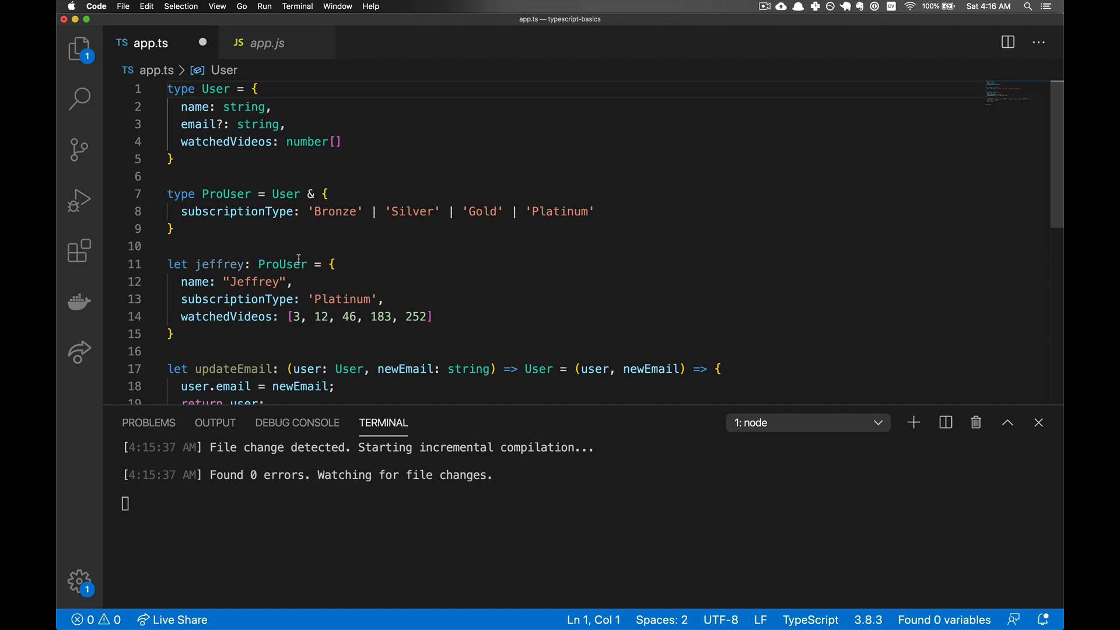
pyautogui.click(167, 89)
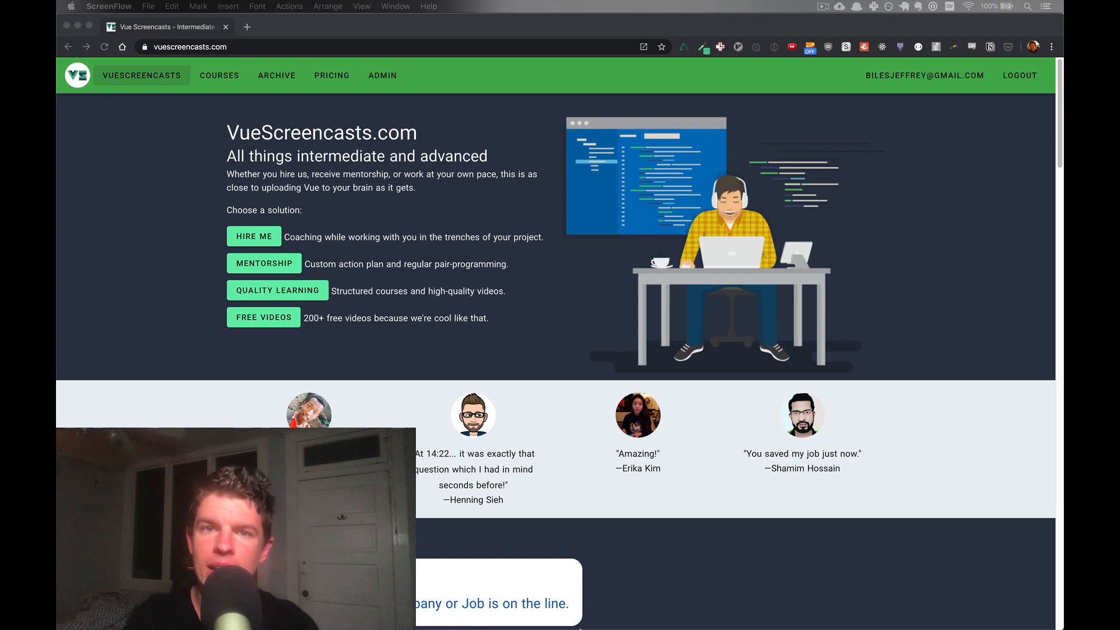
# - Navigate from the VueScreencasts.com homepage to its Register page at /auth
pyautogui.click(1019, 75)
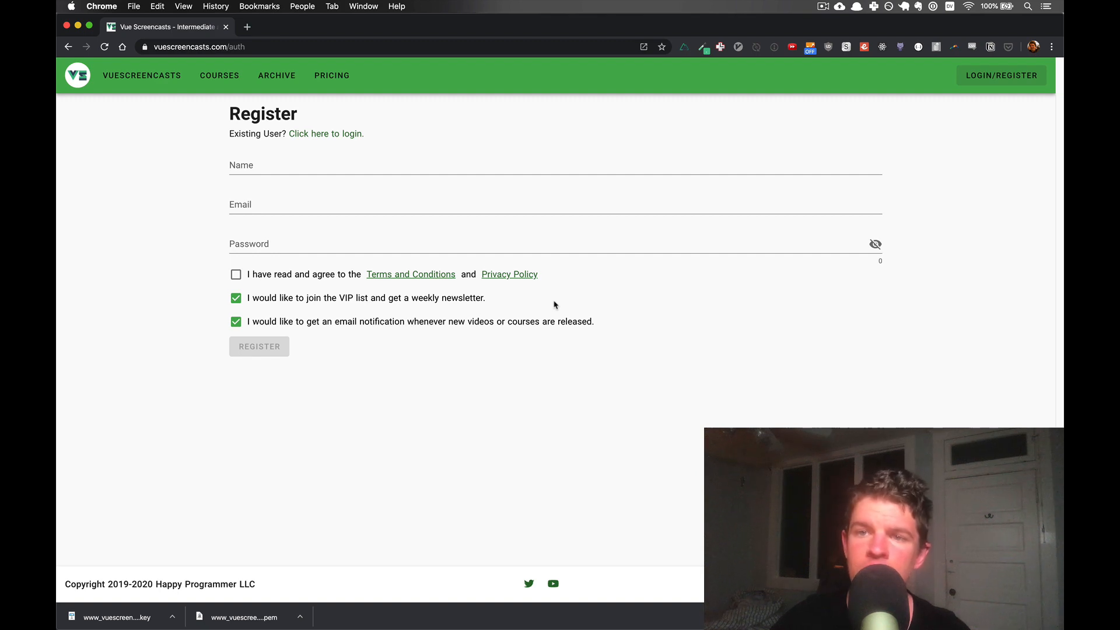
pyautogui.moveTo(284, 323)
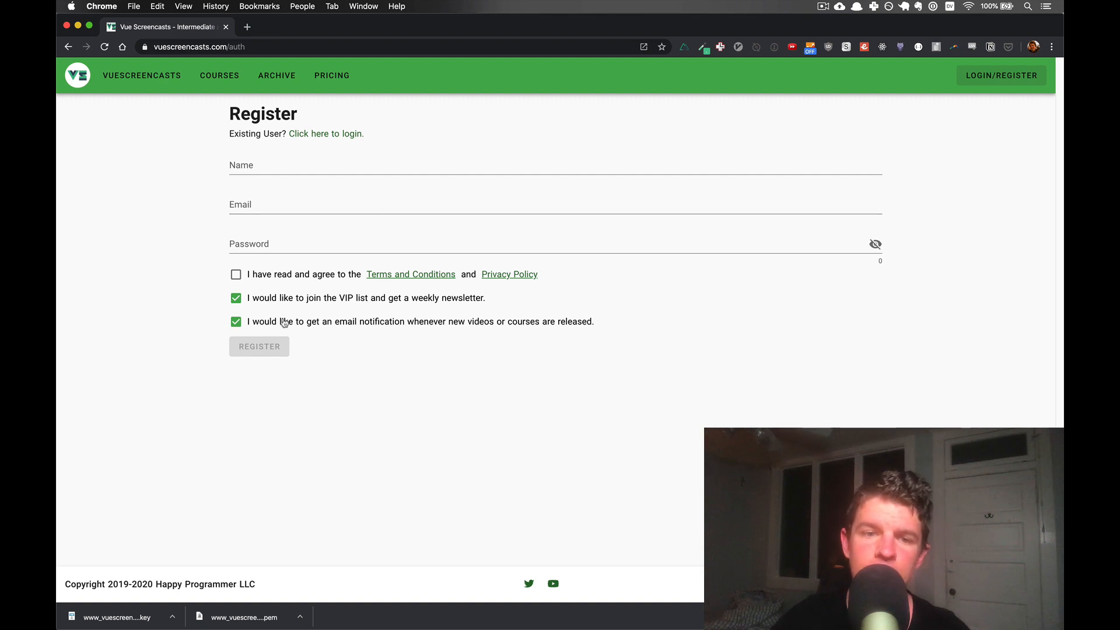
pyautogui.moveTo(287, 306)
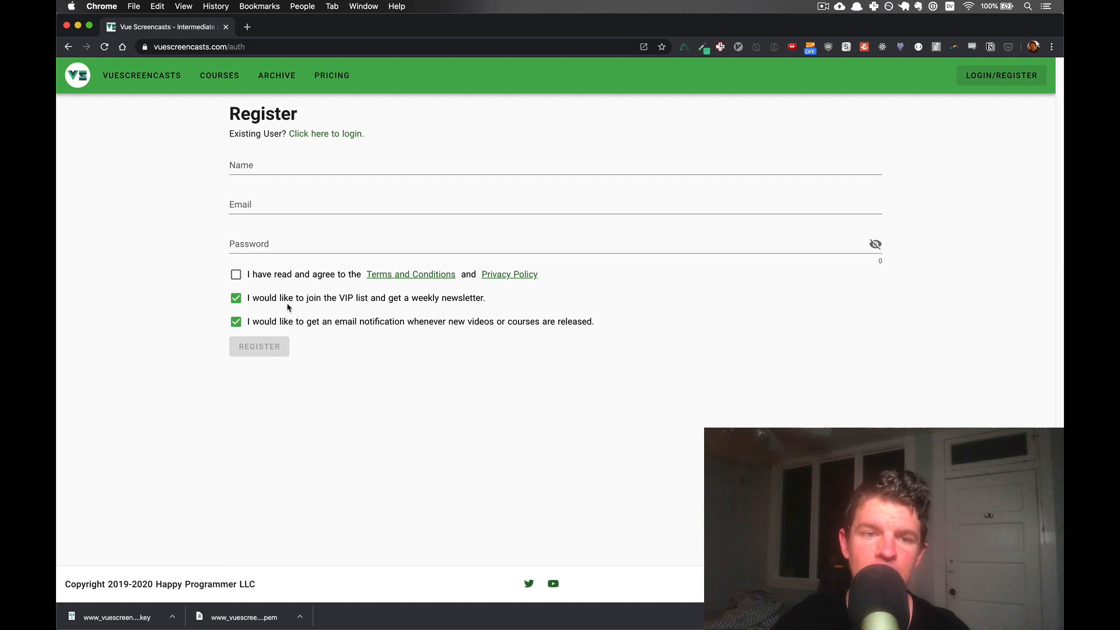